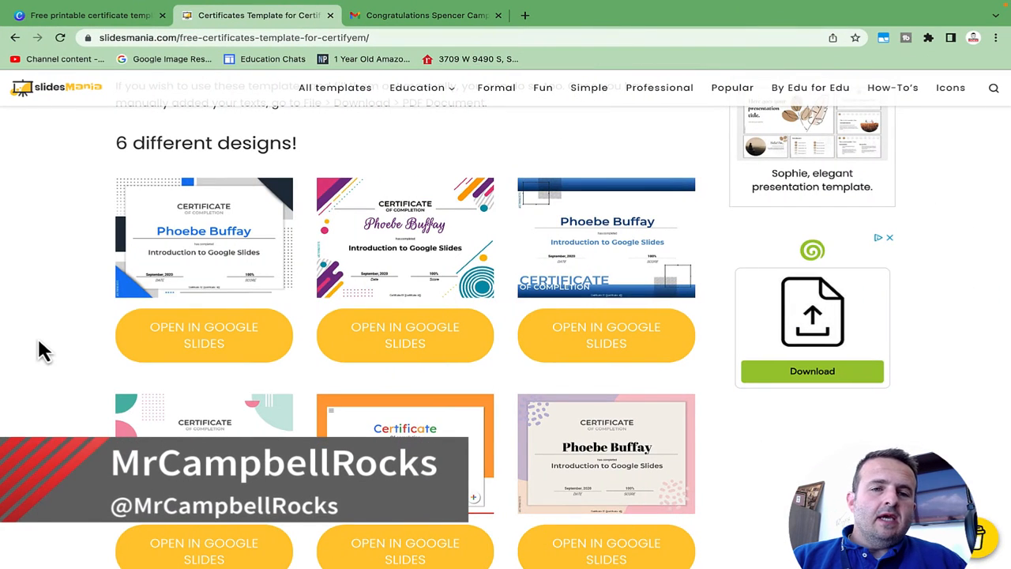
mouse_move(261, 332)
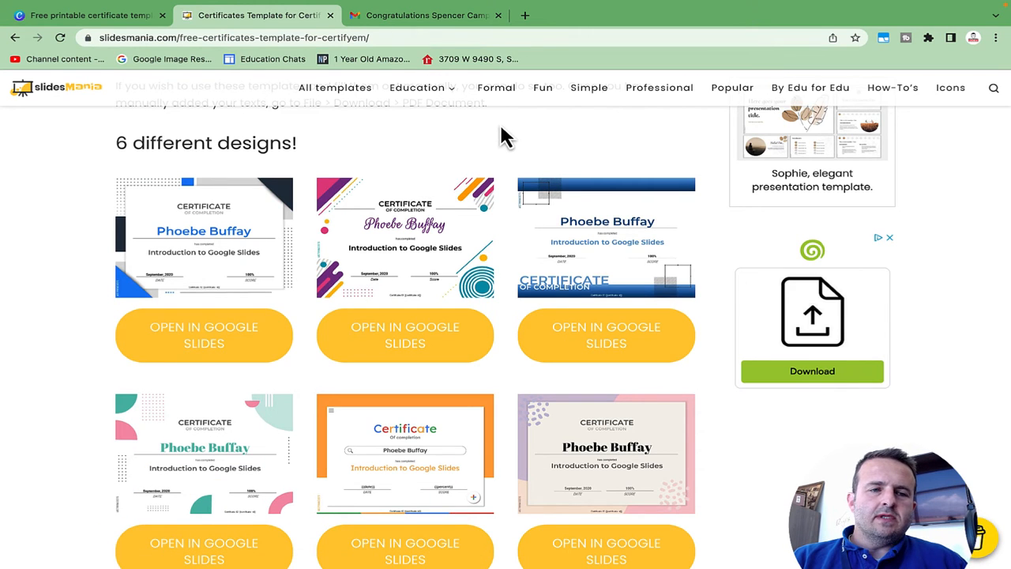
mouse_move(458, 299)
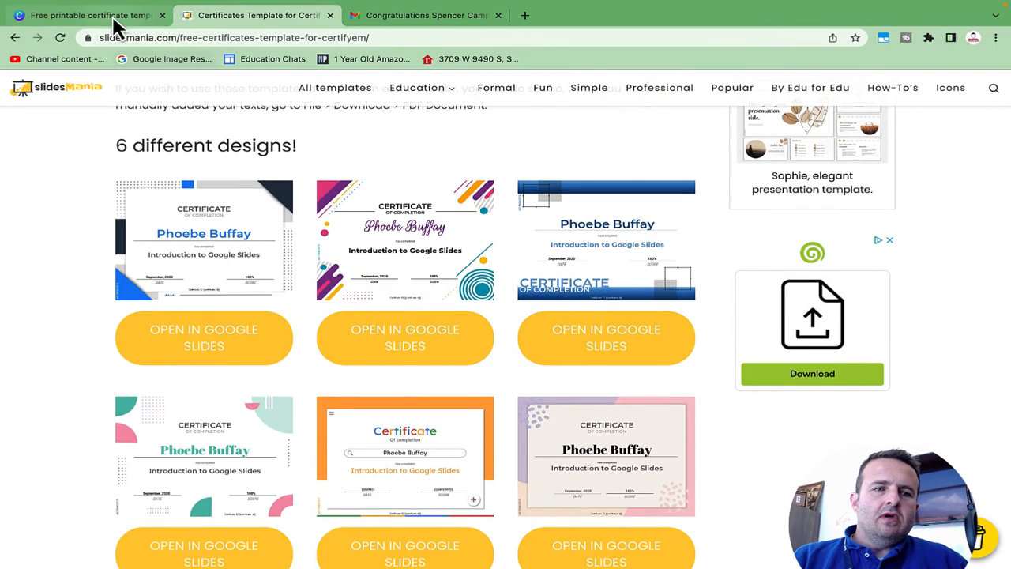
Leave SlidesMania's six certificate designs for Canva's landscape certificate template gallery.
left_click(87, 15)
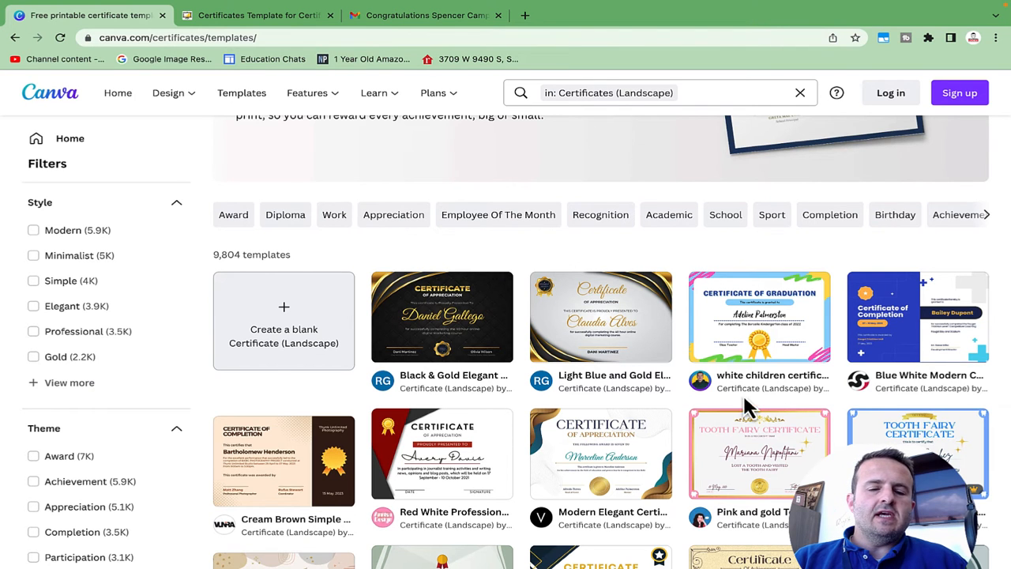
scroll("down", 3)
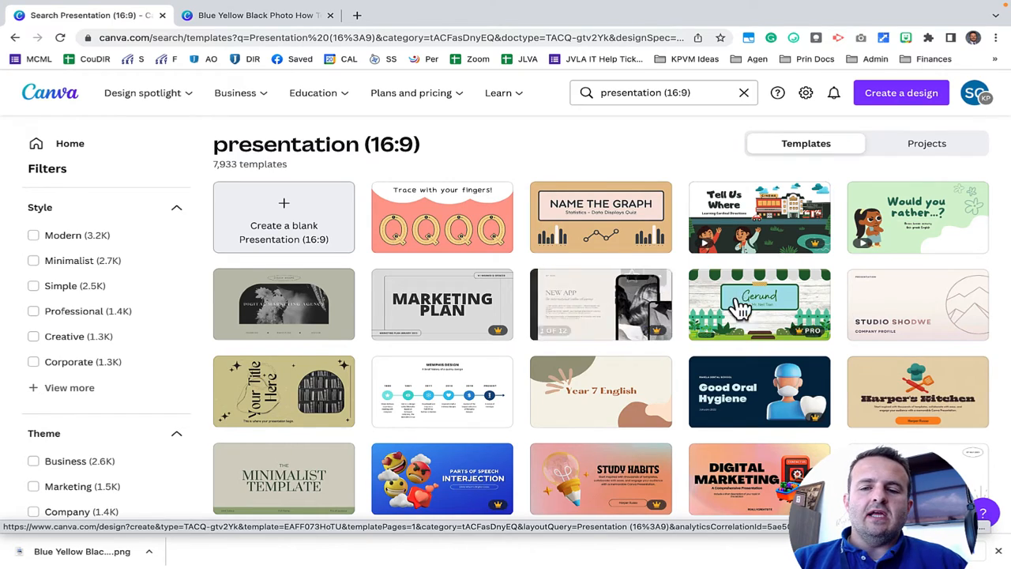
scroll("down", 3)
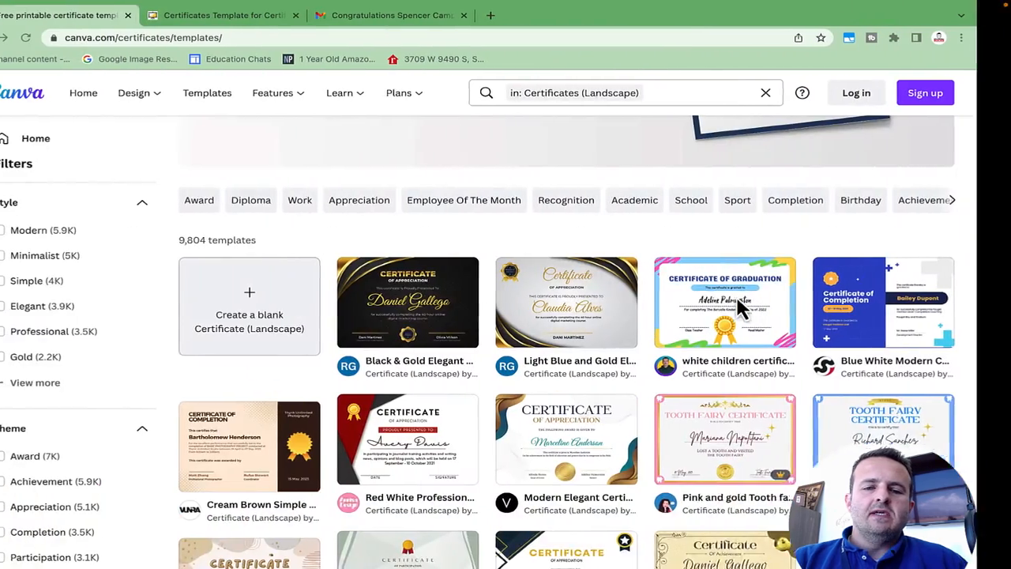
scroll("down", 3)
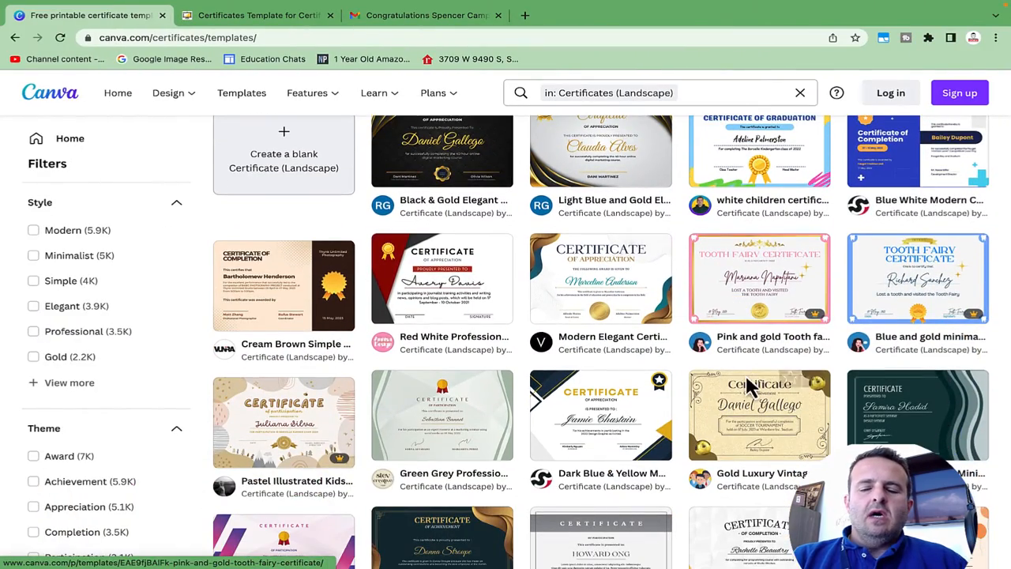
scroll("down", 3)
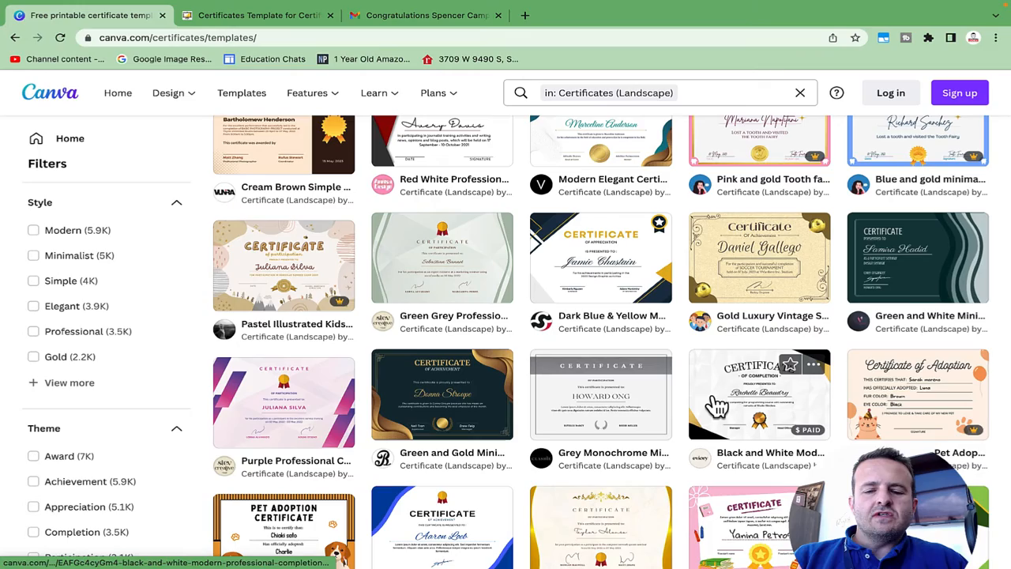
scroll("down", 3)
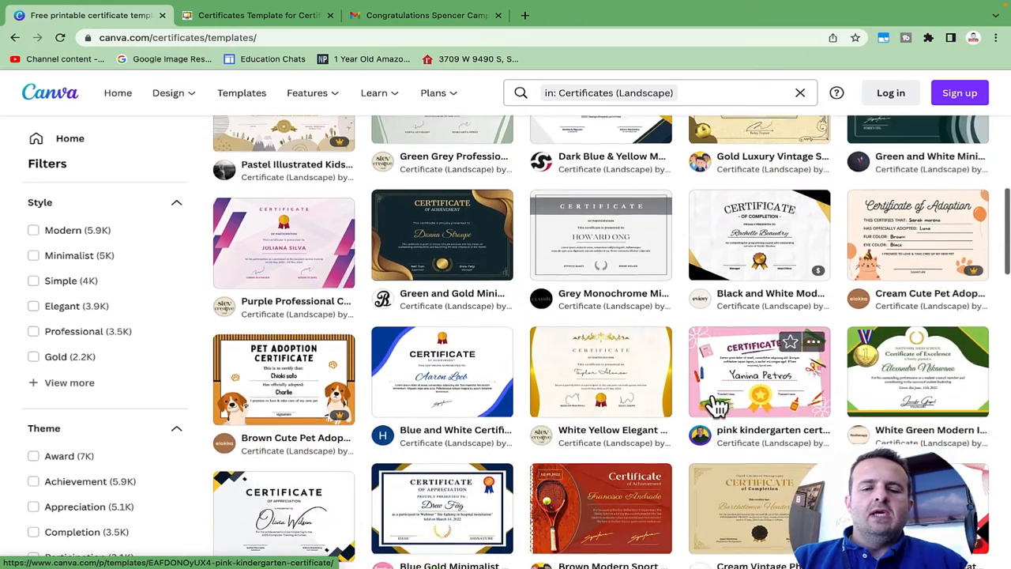
scroll("down", 3)
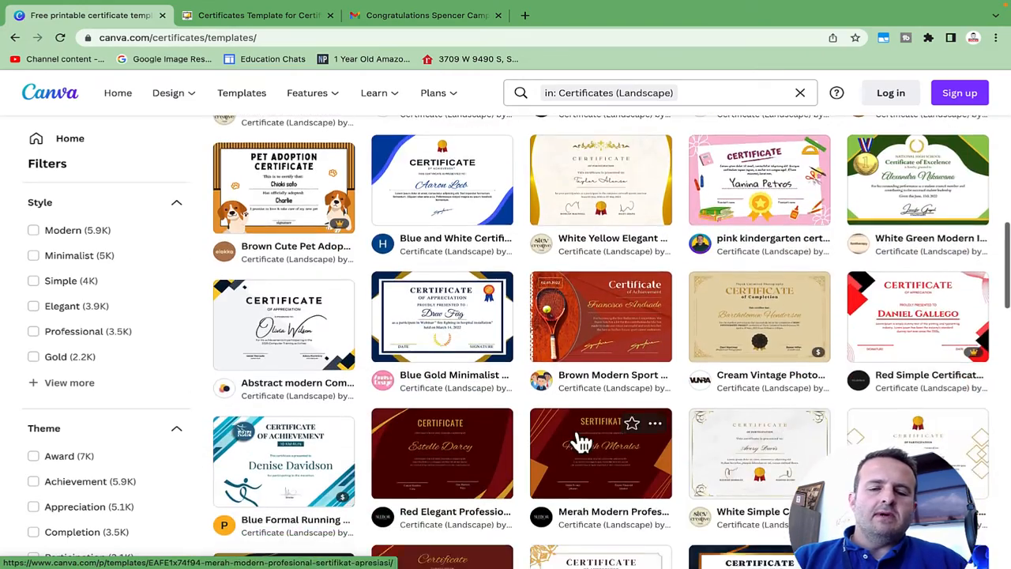
scroll("down", 3)
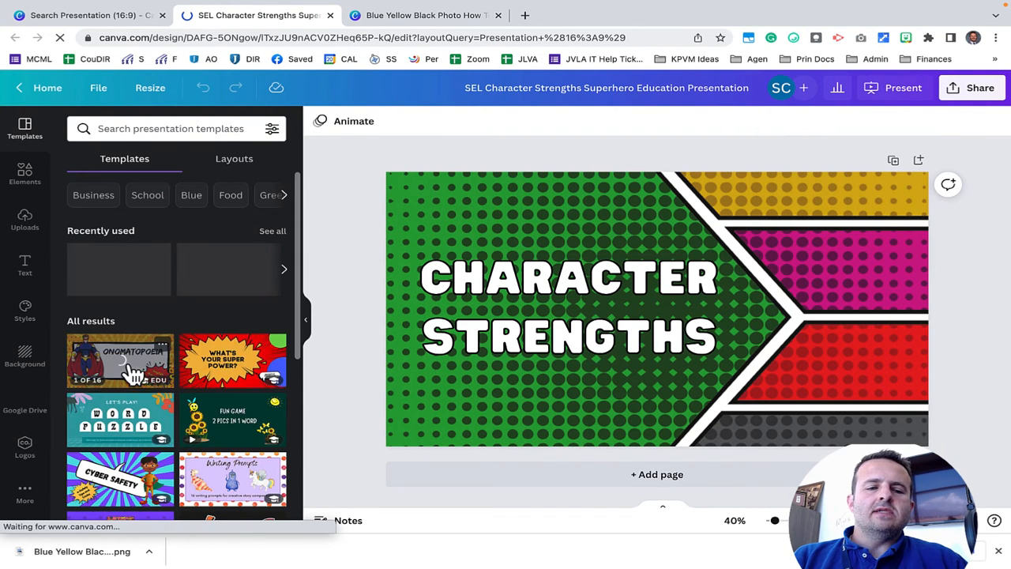
Apply the Onomatopoeia template's TING! comic page, then try another sound-effect page.
left_click(120, 361)
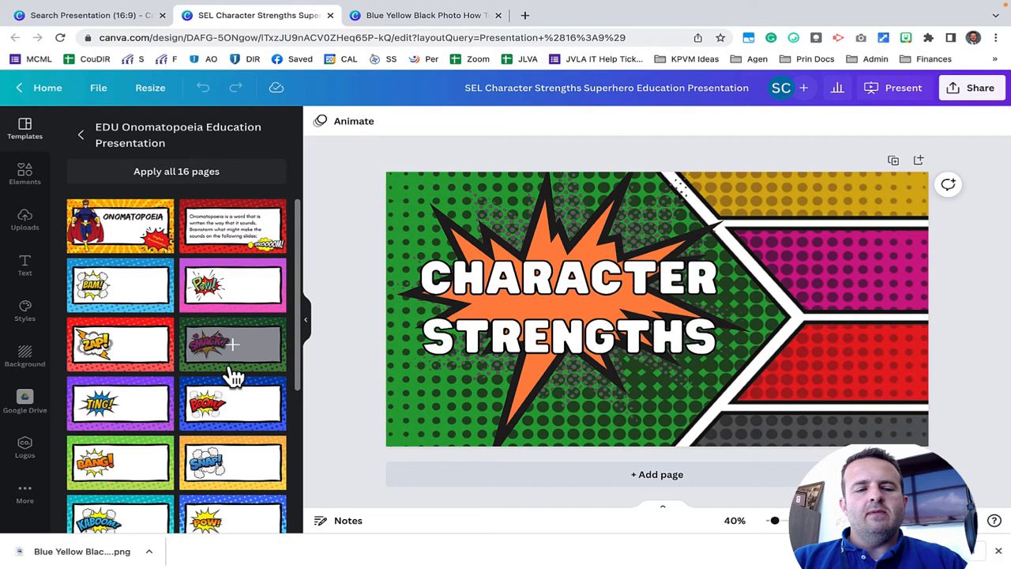
left_click(120, 404)
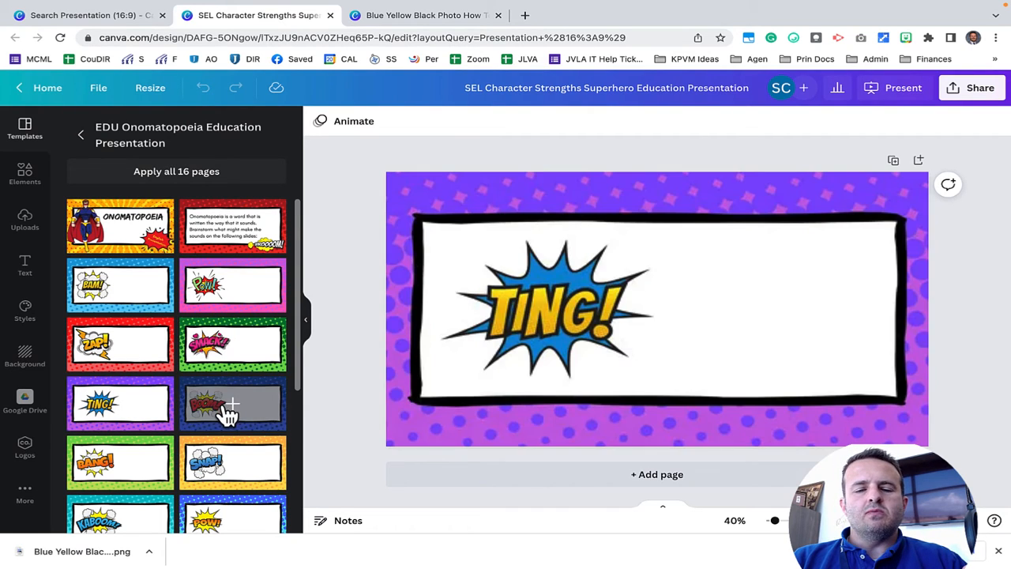
left_click(233, 403)
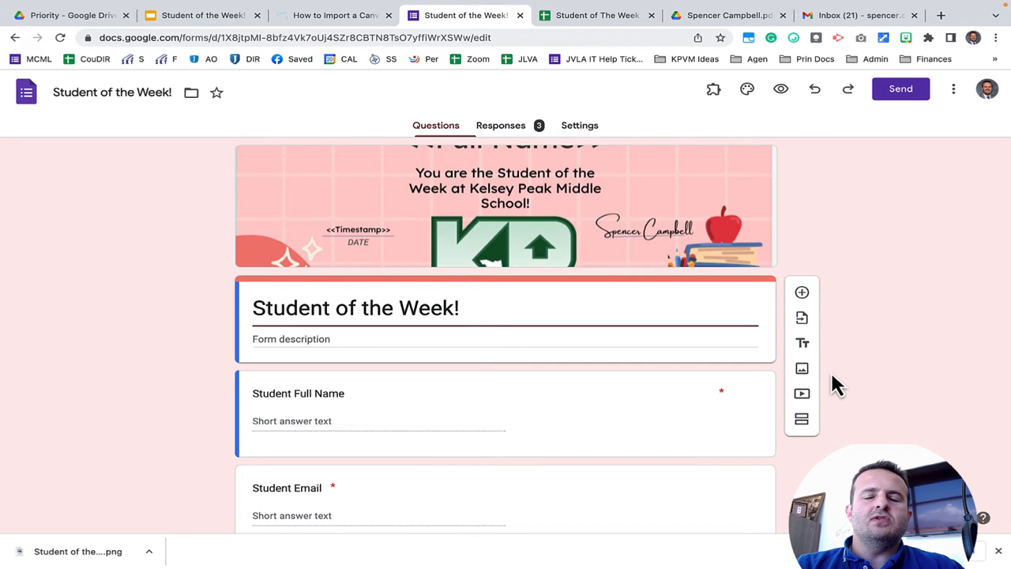
Review the Student of the Week form and show its 3-response summary with student names chart.
scroll("down", 3)
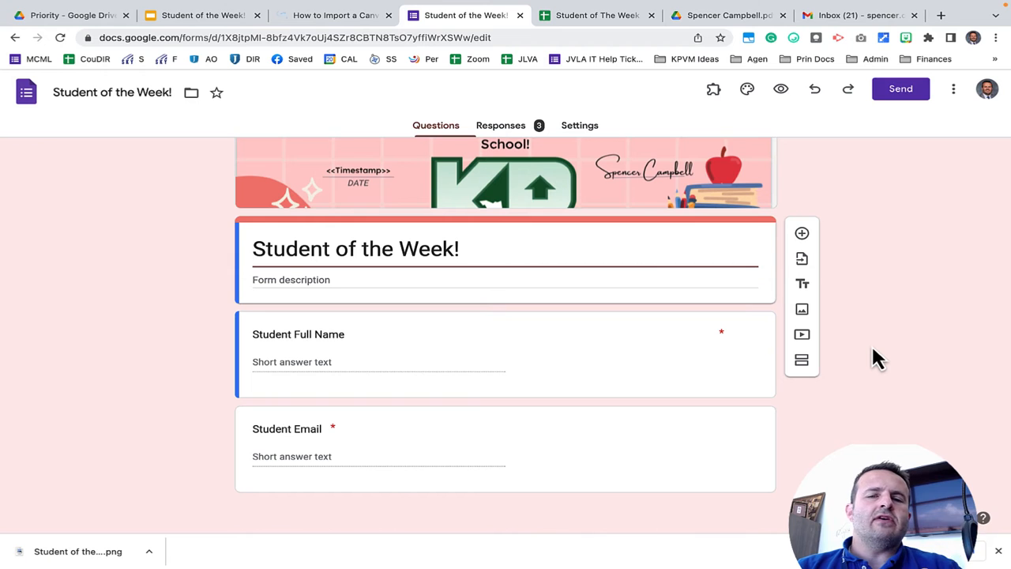
left_click(254, 248)
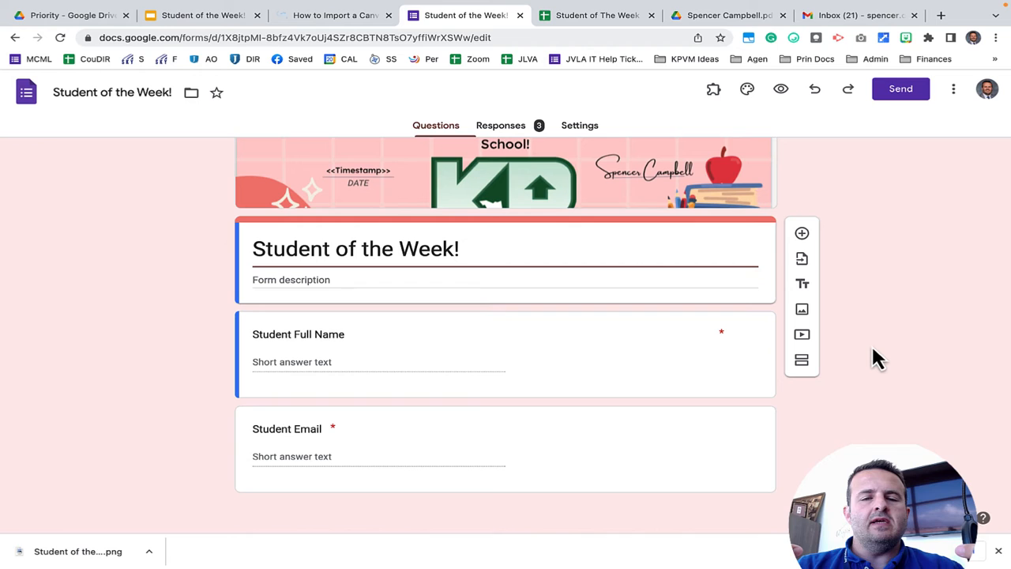
left_click(255, 248)
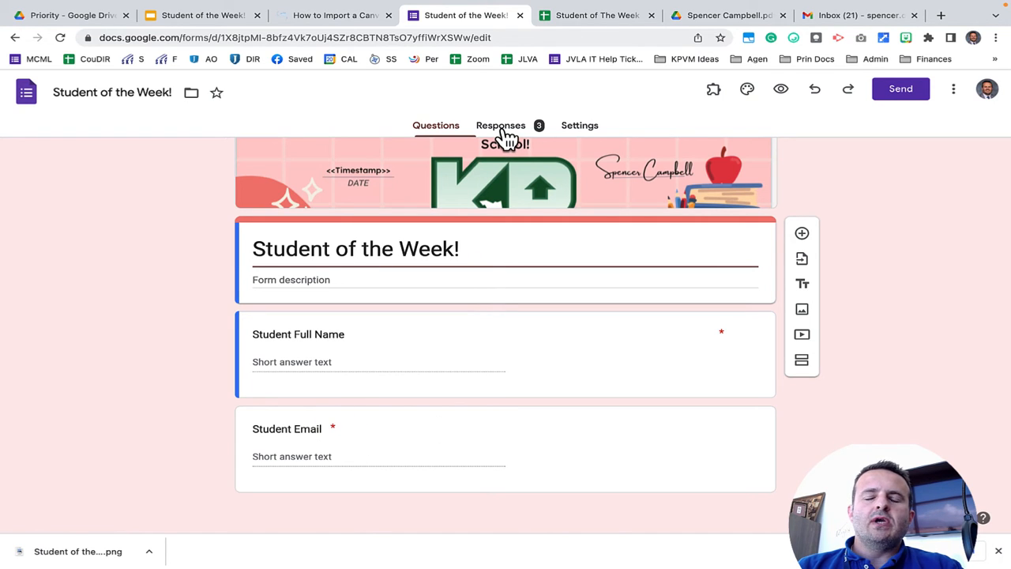
left_click(501, 125)
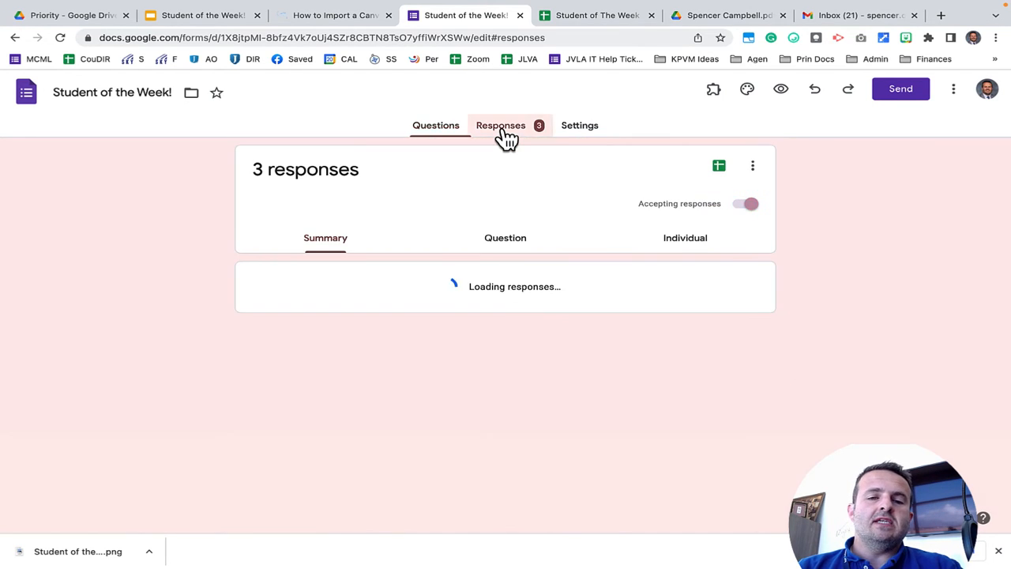
left_click(500, 125)
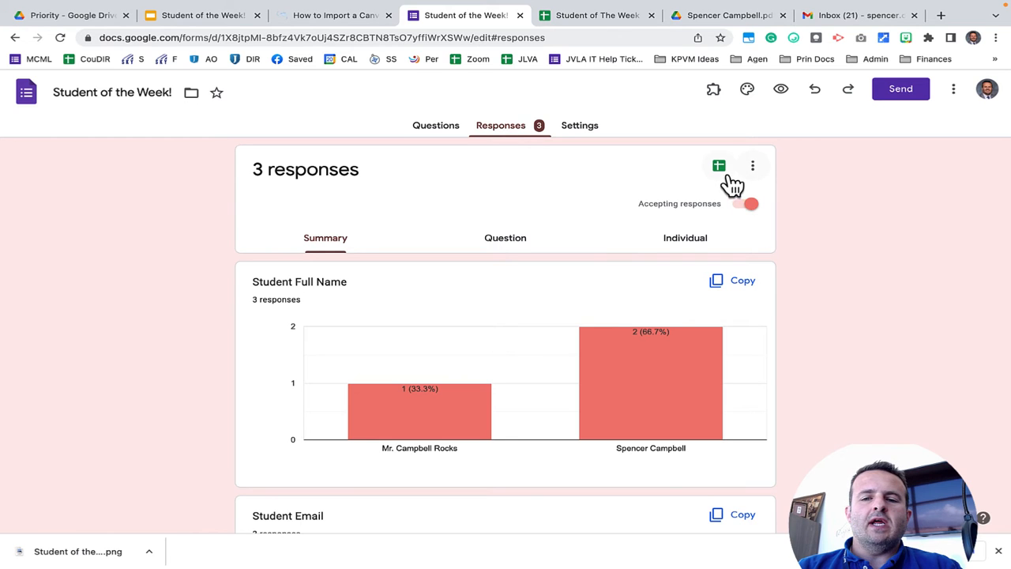
Open the linked response sheet with its 3 merged responses and the Extensions menu.
left_click(718, 165)
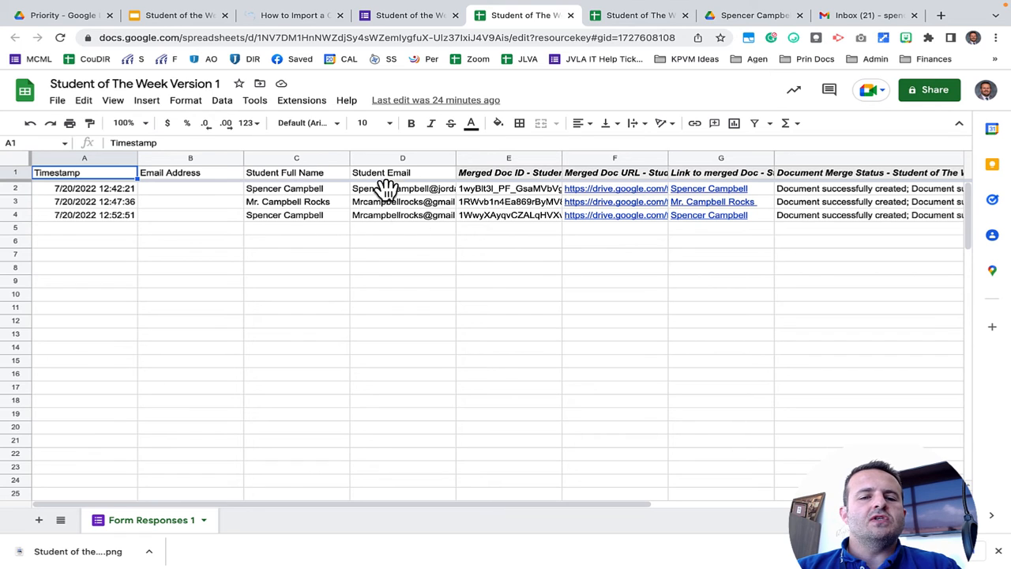
mouse_move(387, 201)
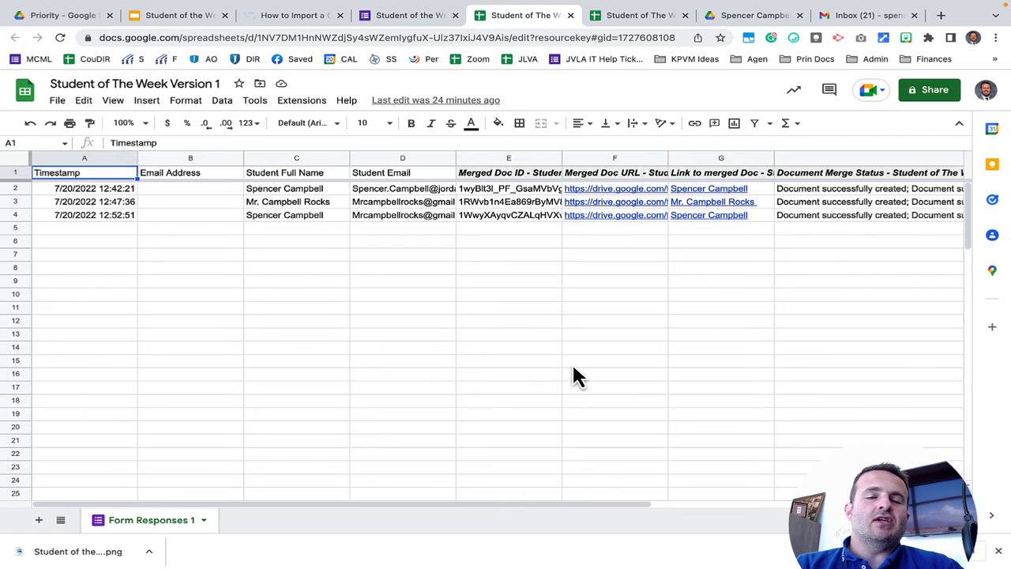
left_click(302, 100)
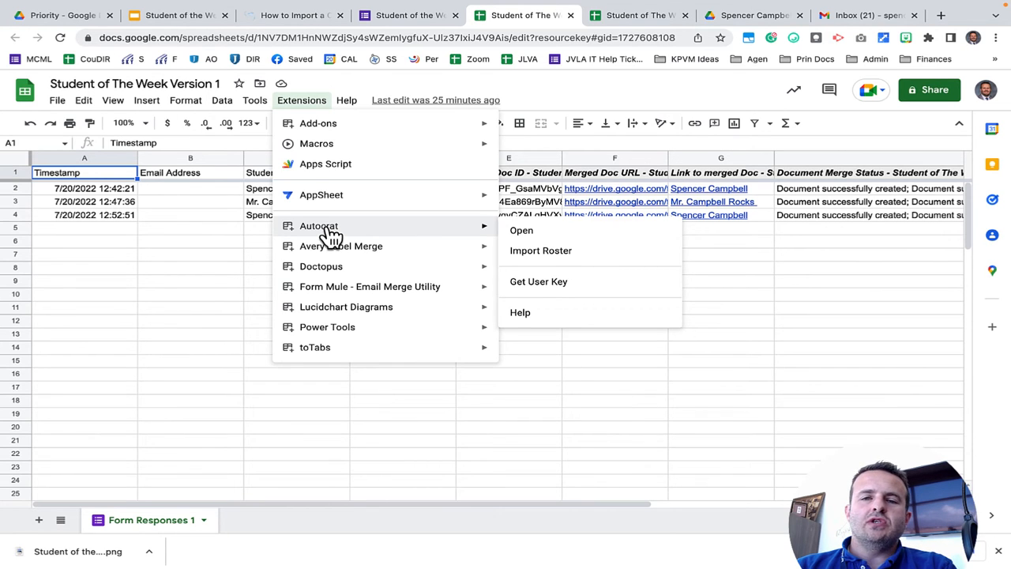
Find the installed Autocrat add-on's Marketplace listing through a web search.
left_click(940, 15)
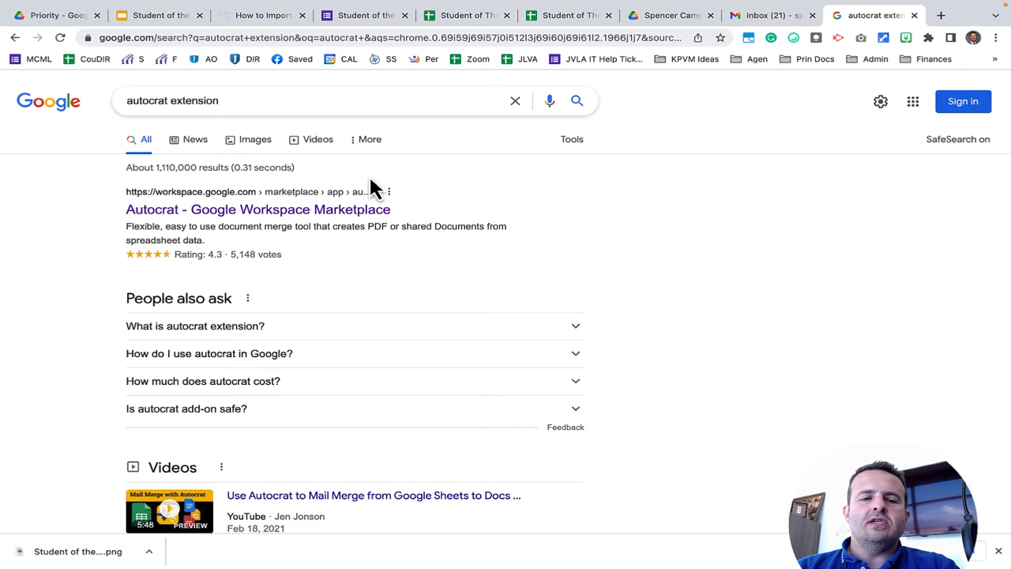
left_click(257, 210)
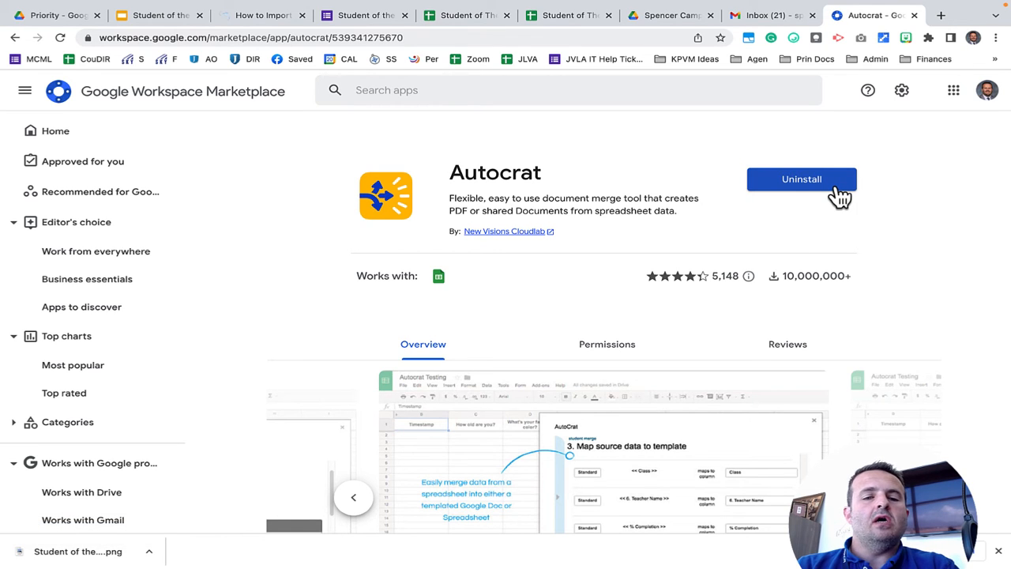
mouse_move(393, 293)
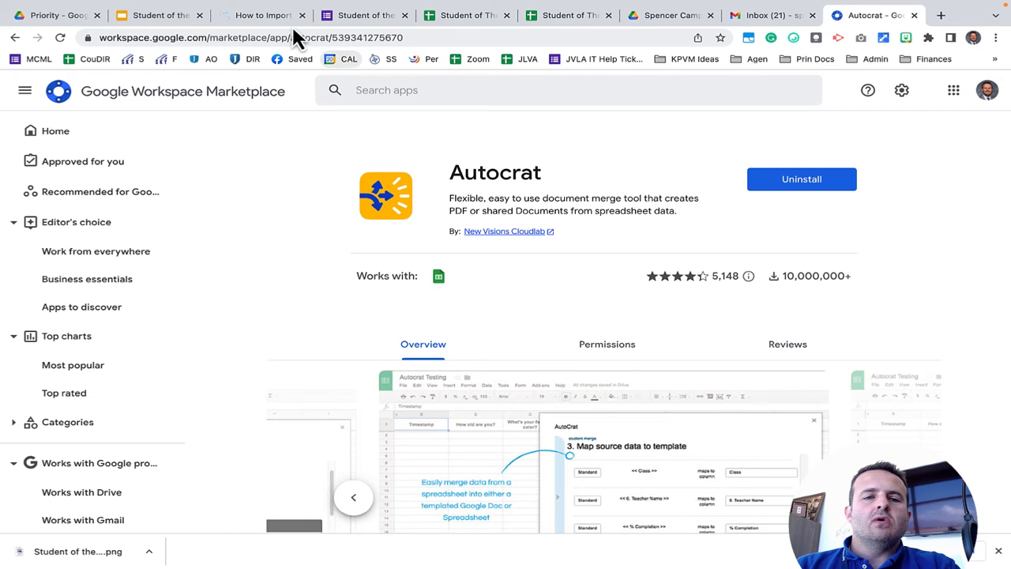
Launch Autocrat from Extensions in the Student of The Week Version 1 responses sheet.
left_click(464, 15)
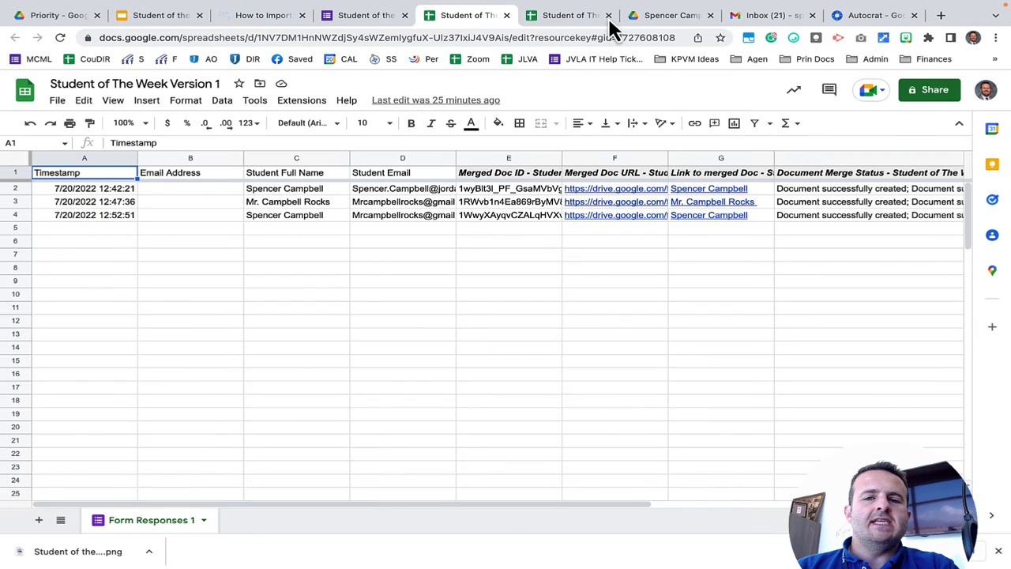
mouse_move(301, 99)
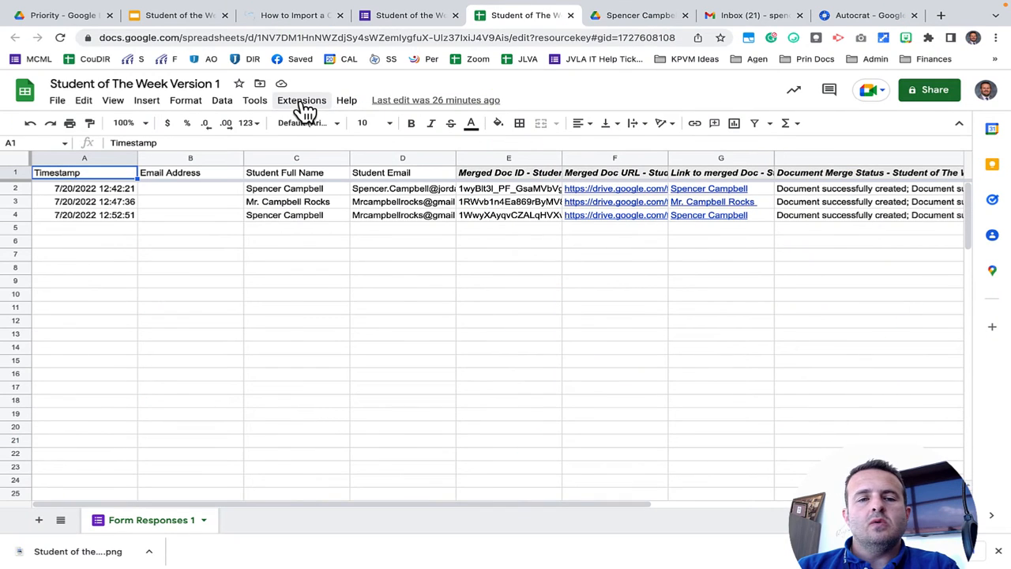
left_click(301, 99)
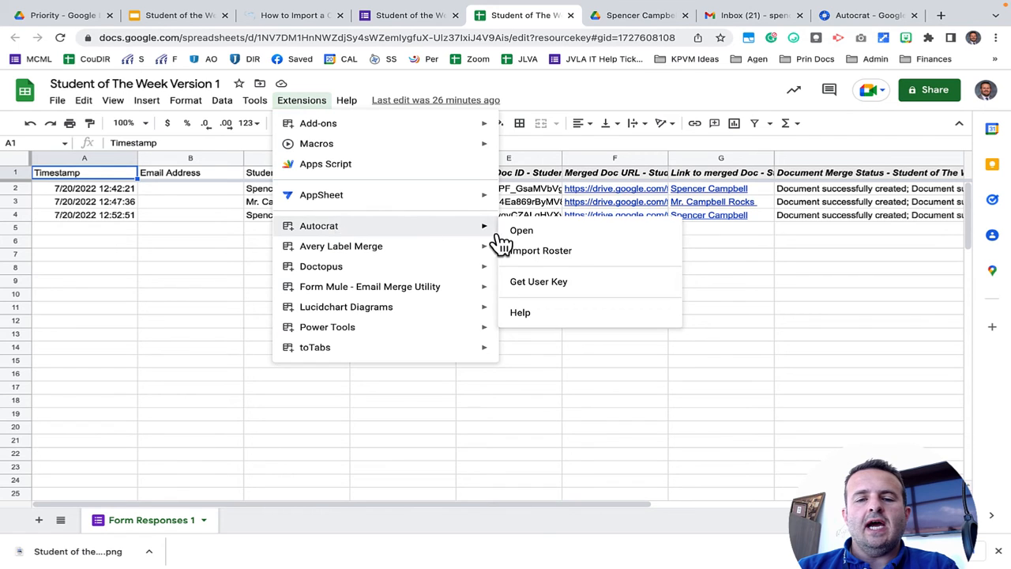
left_click(520, 230)
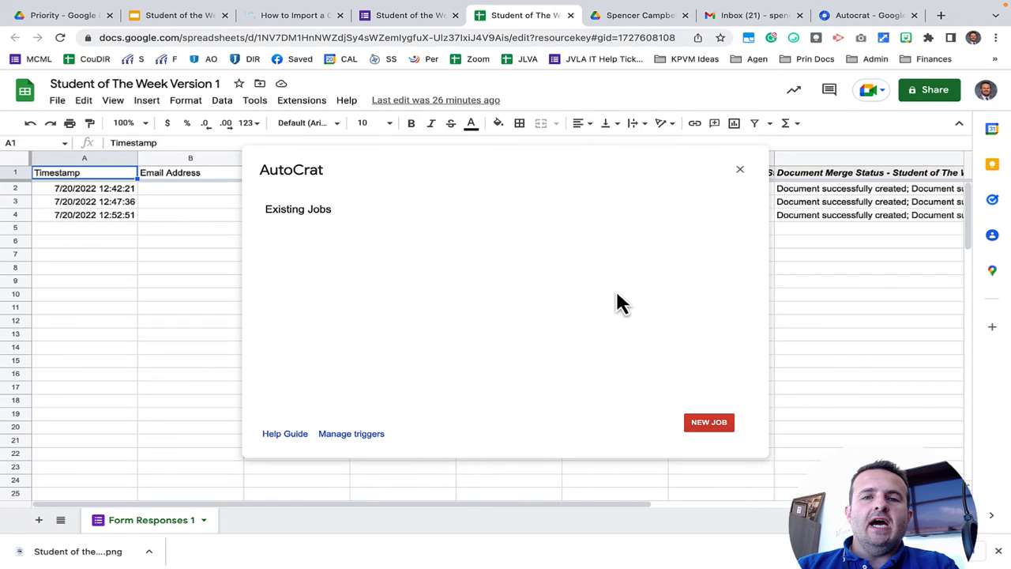
Create a merge job named 'Student of The Week Template 1' and proceed to templates.
left_click(707, 422)
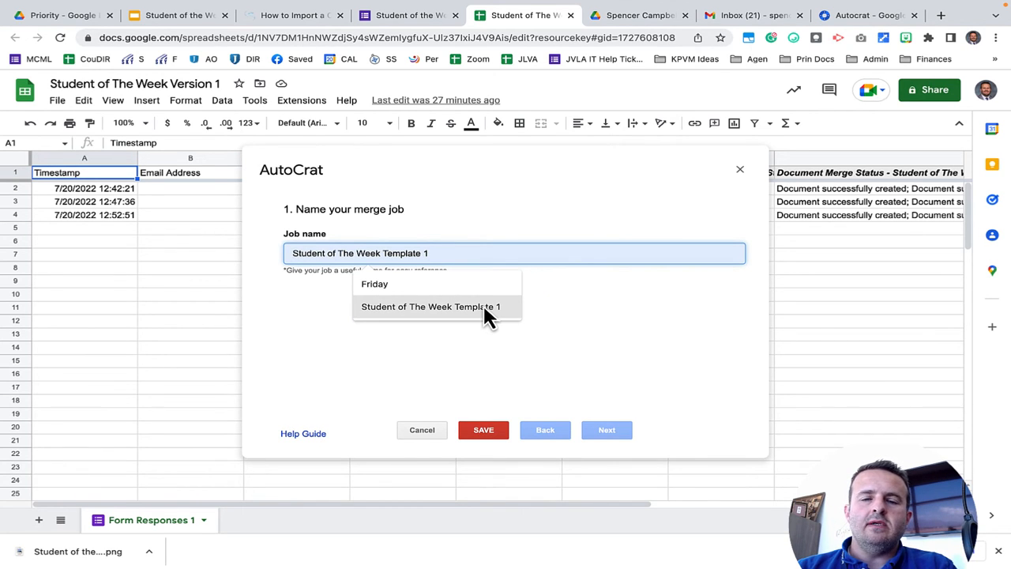
left_click(430, 307)
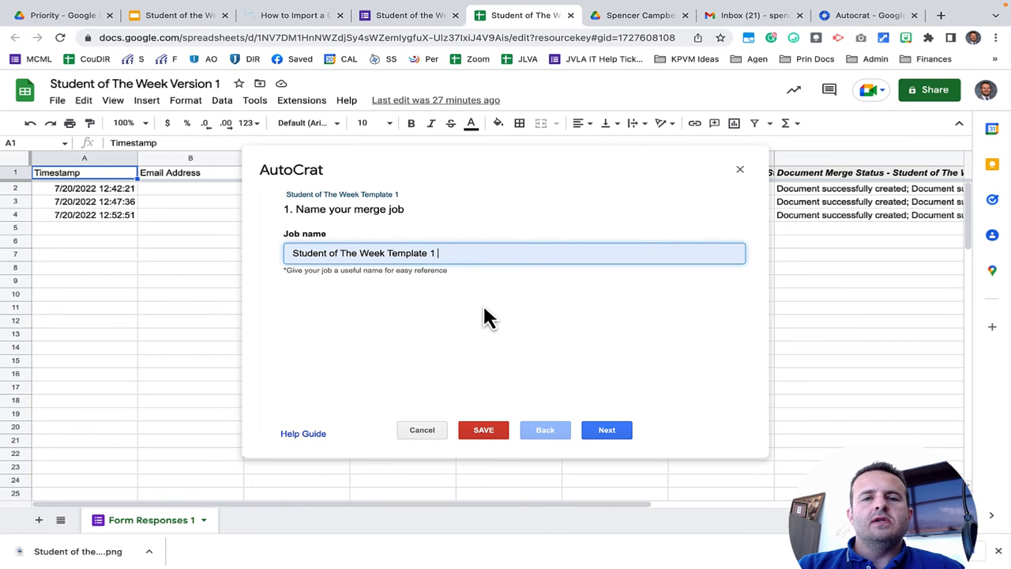
left_click(607, 429)
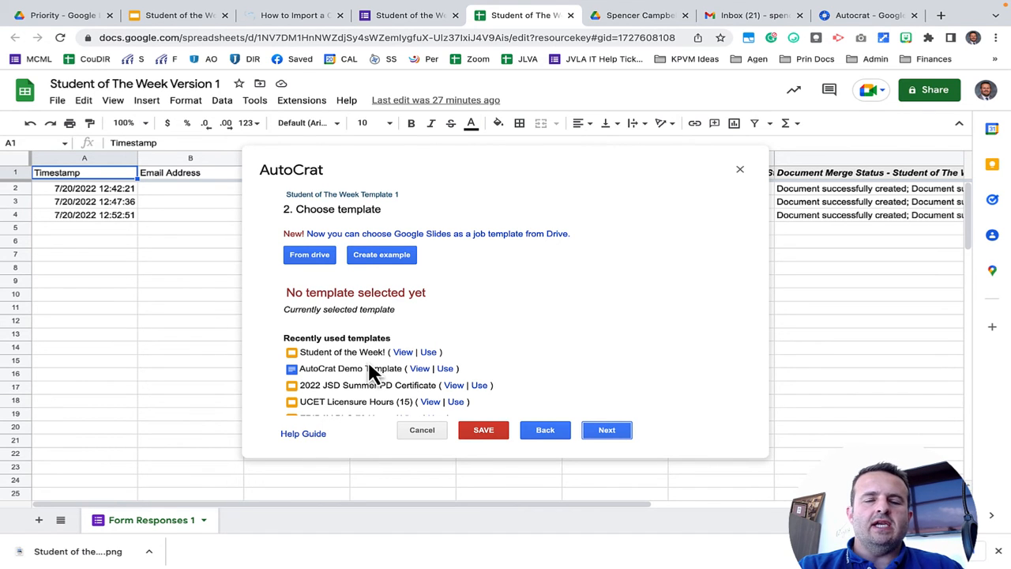
Preview the Student of the Week! certificate slides, then use them as the job template.
left_click(177, 15)
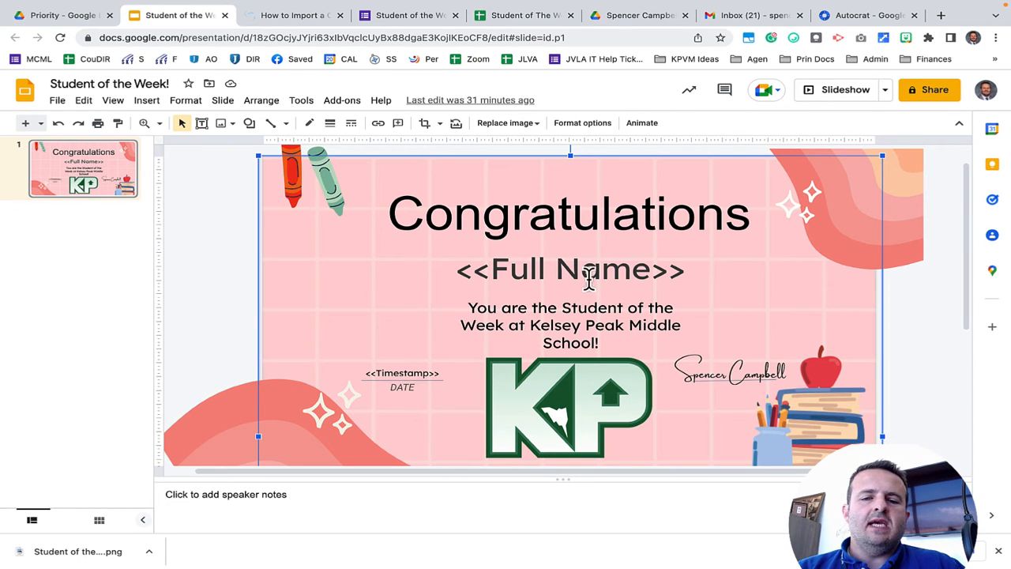
left_click(521, 15)
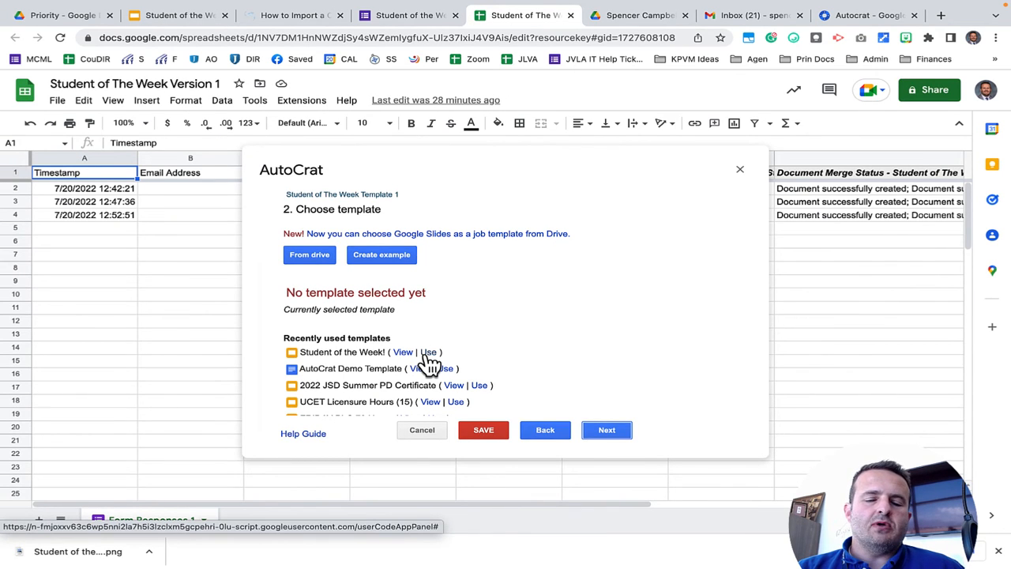
left_click(606, 430)
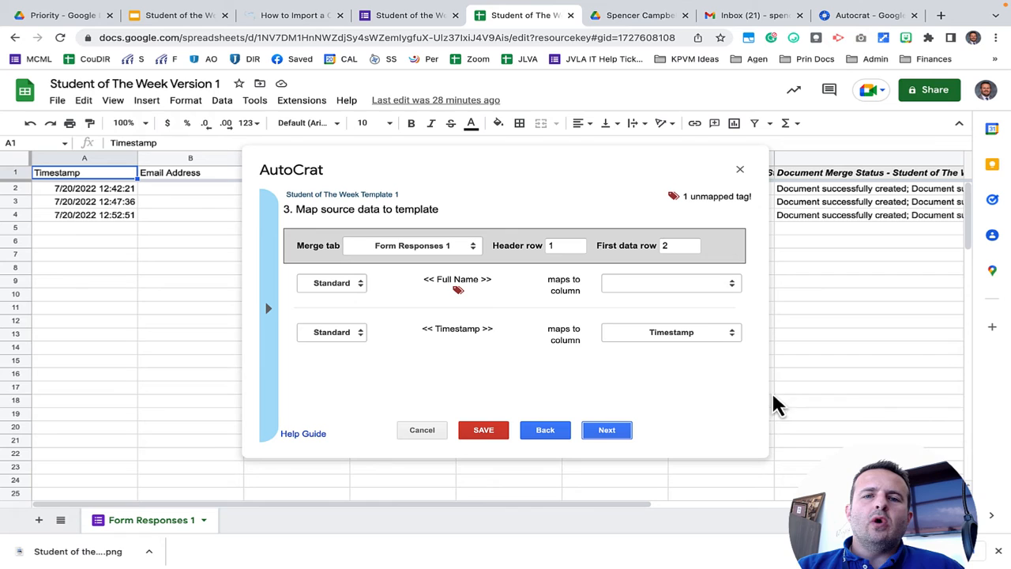
mouse_move(702, 331)
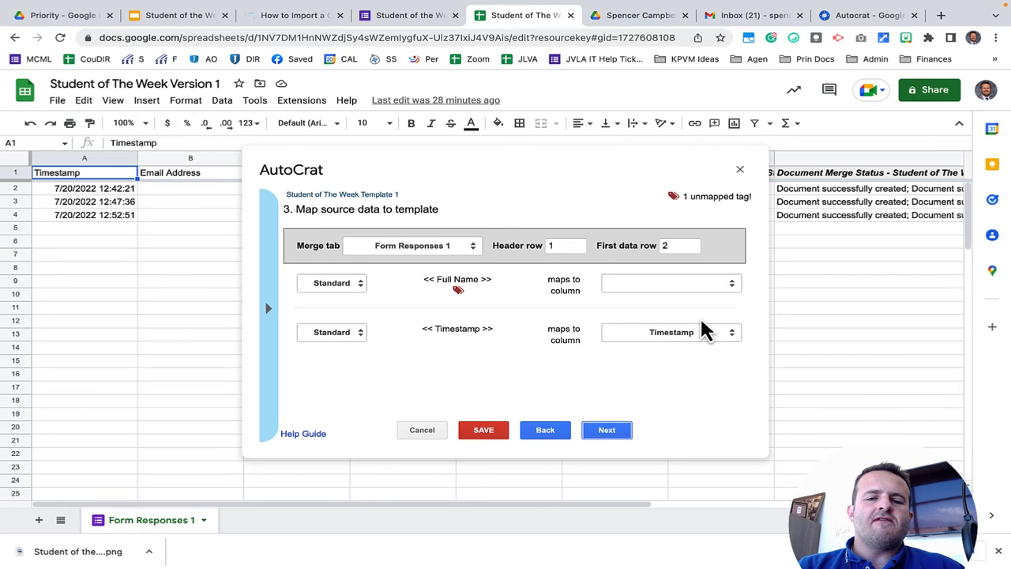
mouse_move(462, 285)
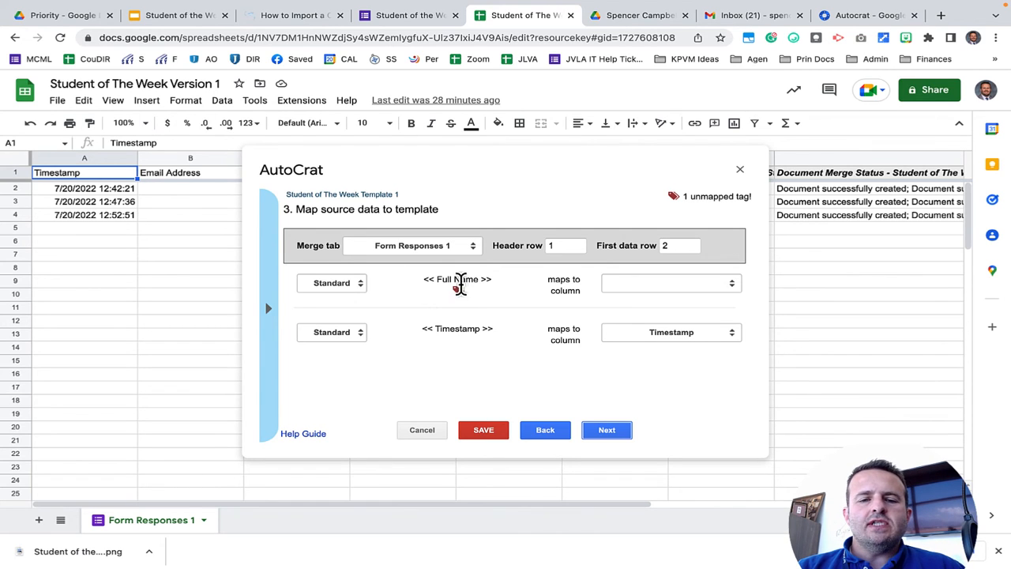
Map the <<Full Name>> tag to the Student Full Name column and continue.
left_click(671, 283)
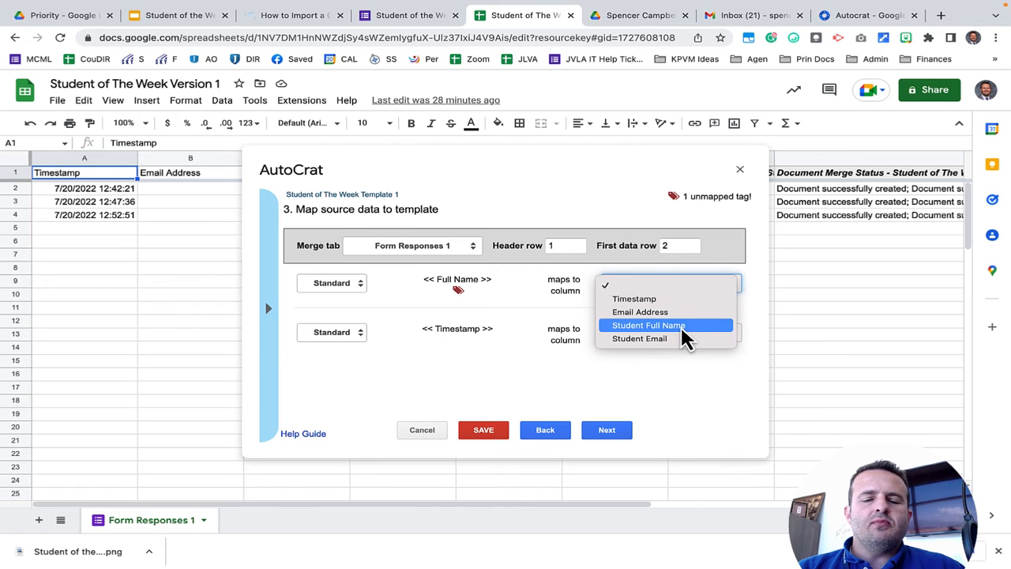
left_click(648, 325)
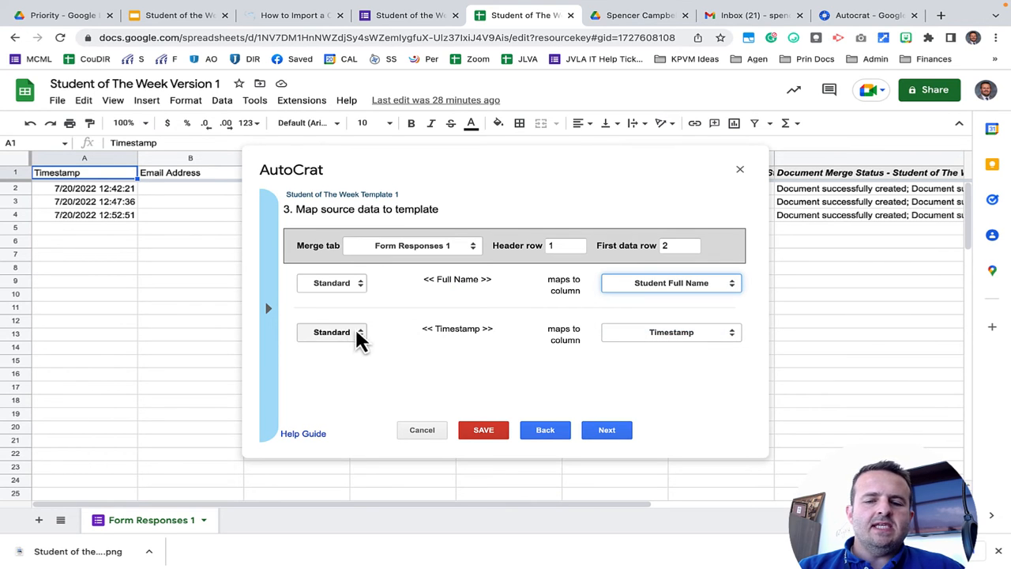
mouse_move(537, 369)
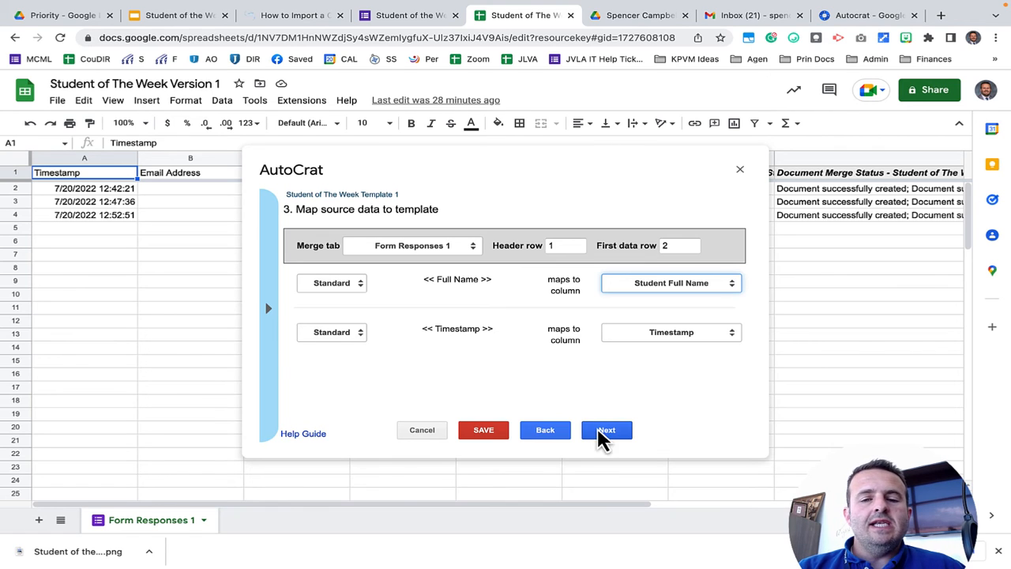
left_click(606, 430)
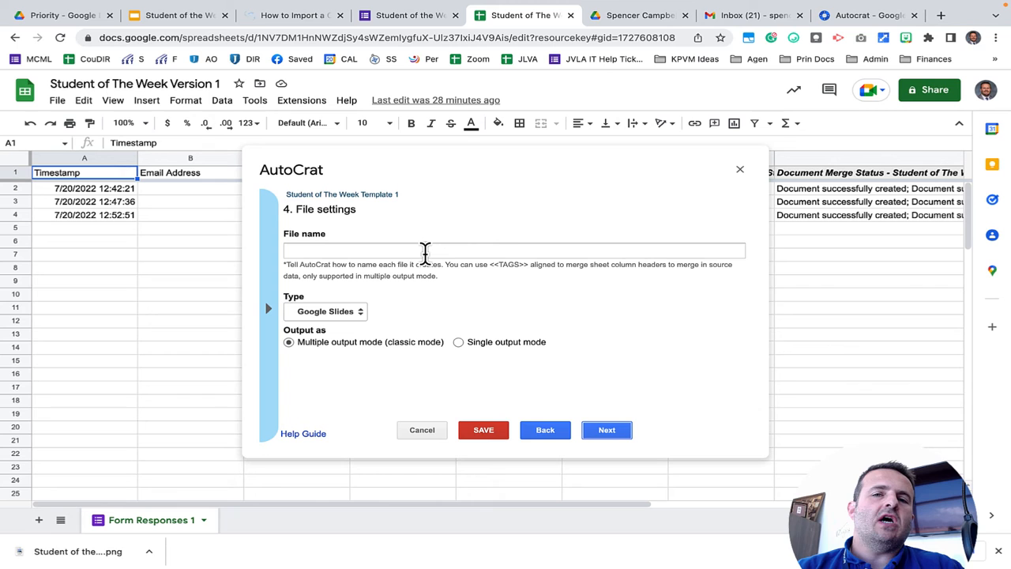
Name merged files <<Student Full Name>> and output them as PDF.
left_click(513, 249)
type("<<Student Full Name >>")
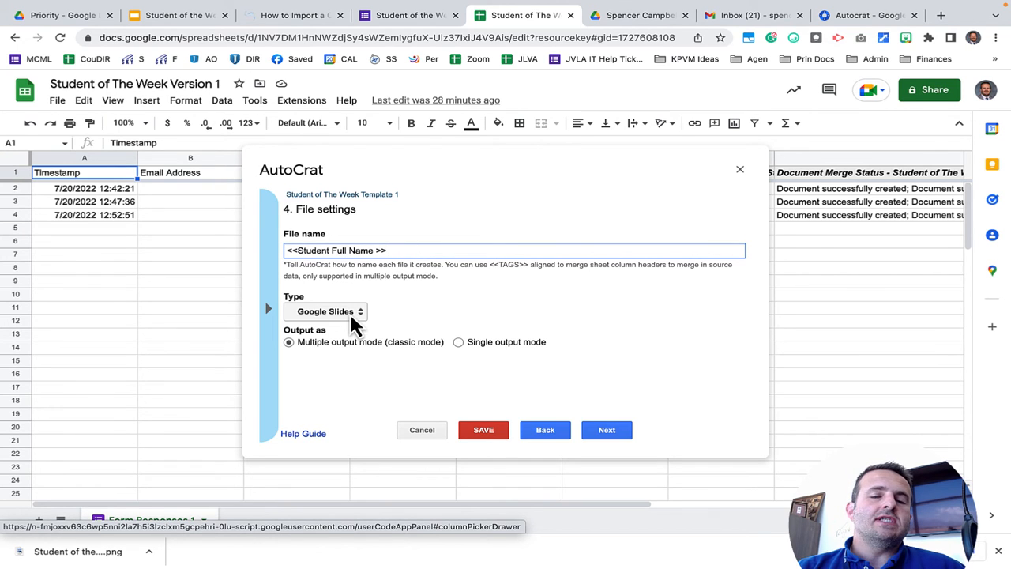
left_click(325, 310)
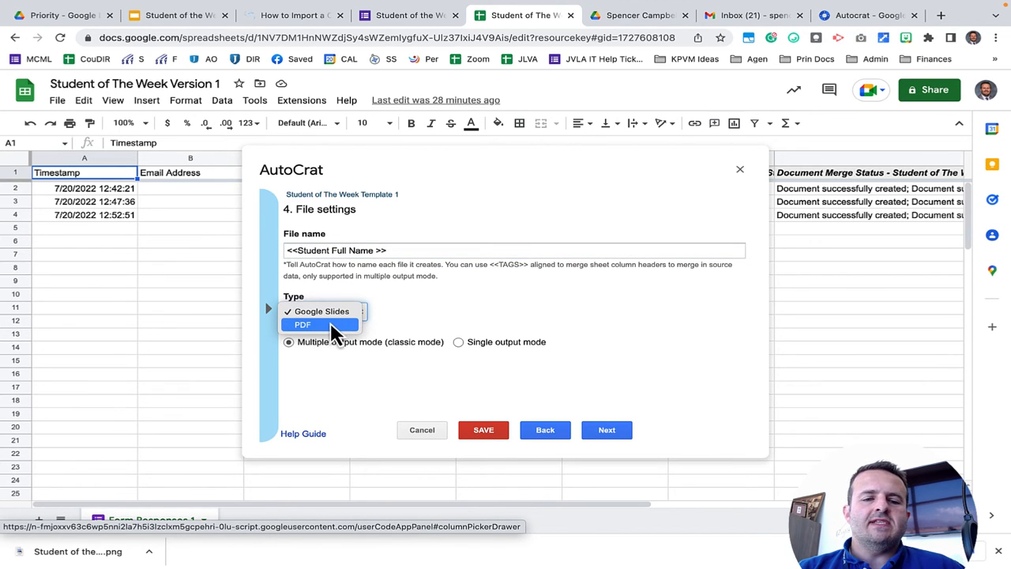
left_click(302, 325)
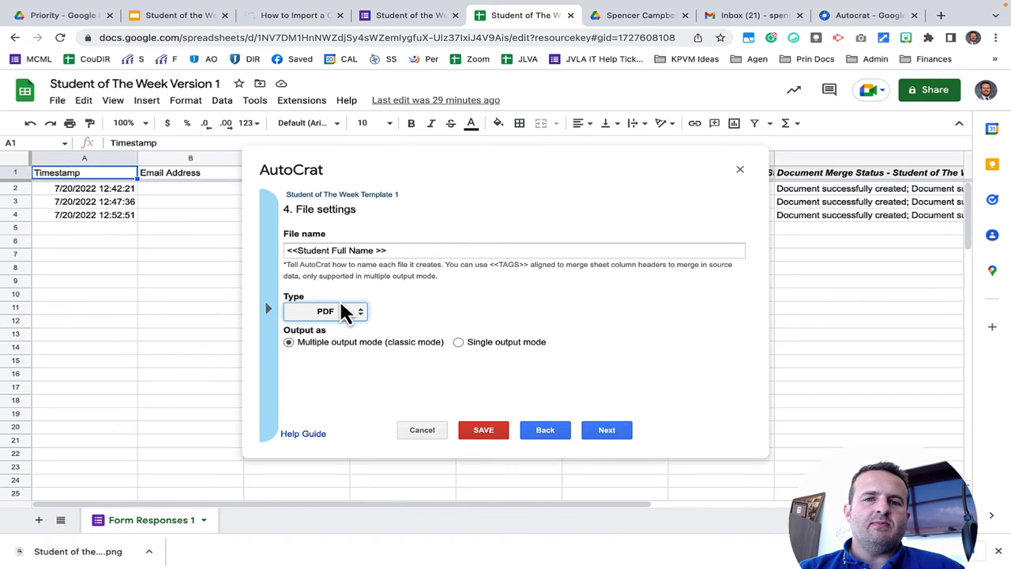
left_click(606, 429)
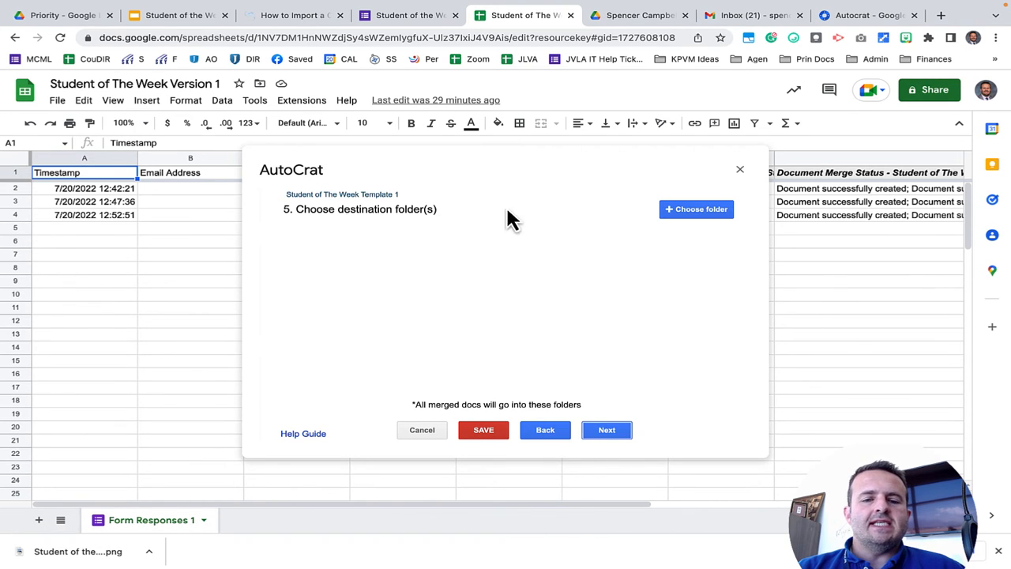
mouse_move(589, 244)
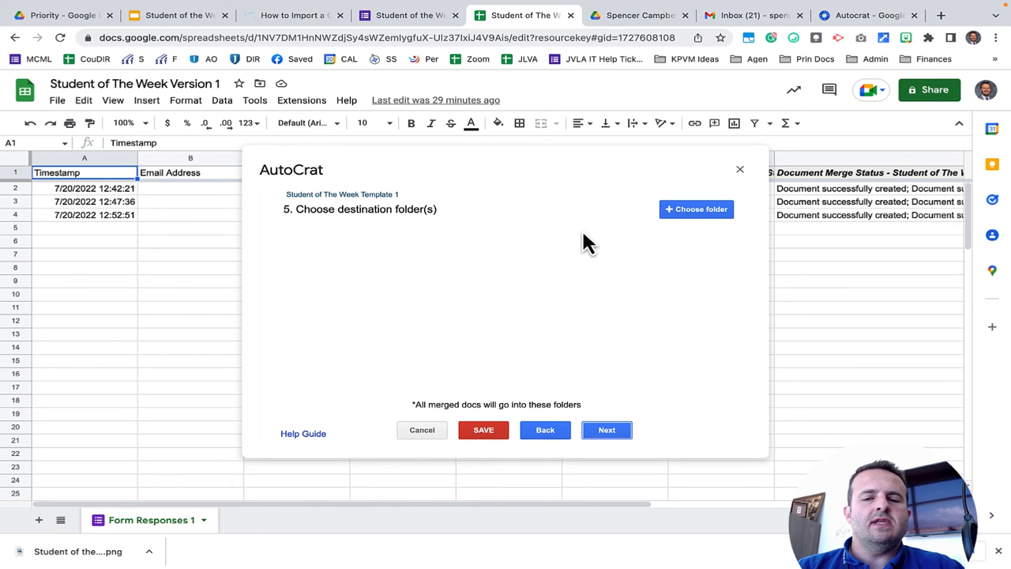
Save the merged PDFs into the Student of the Week! Drive folder.
left_click(695, 209)
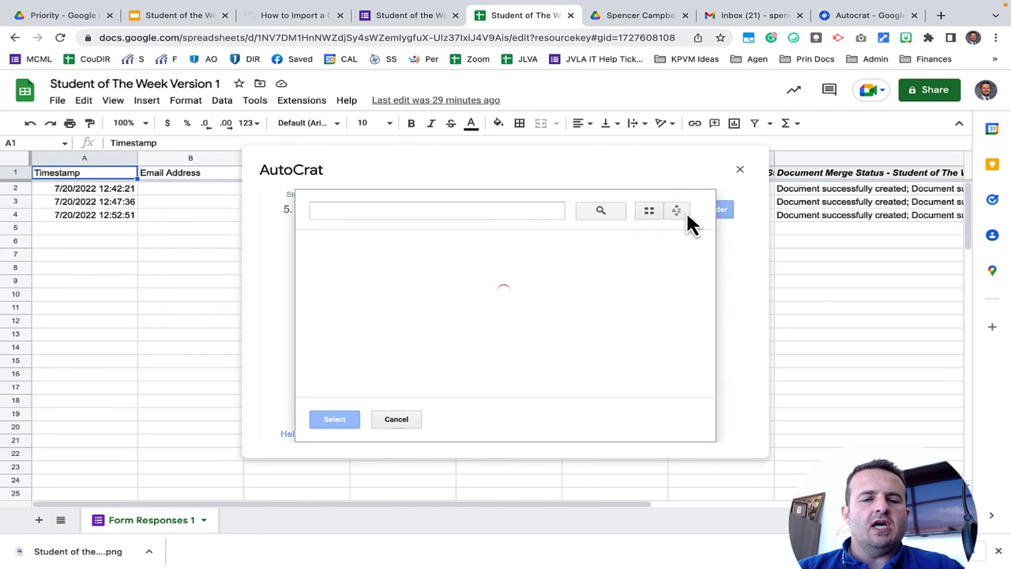
left_click(378, 301)
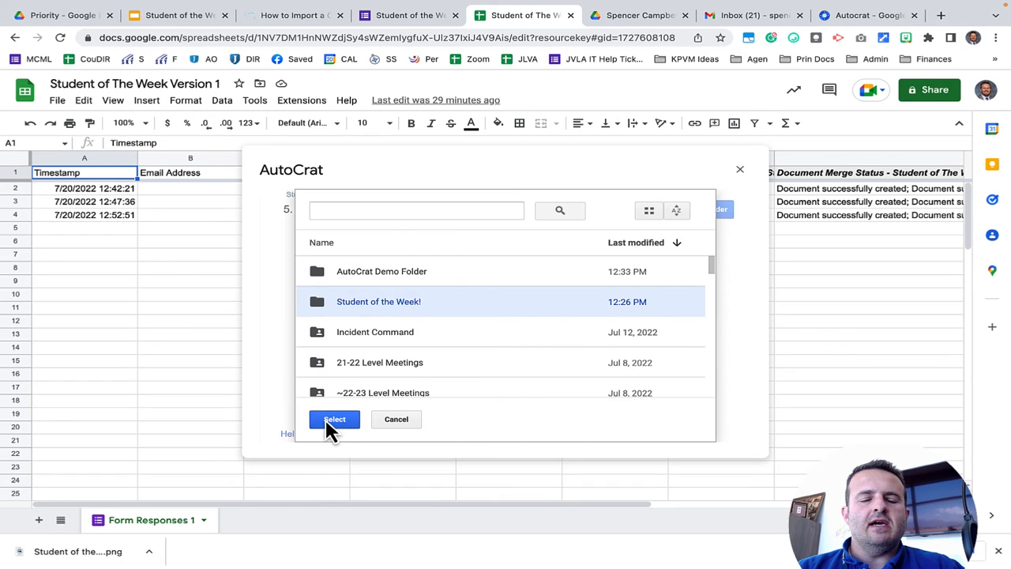
left_click(334, 419)
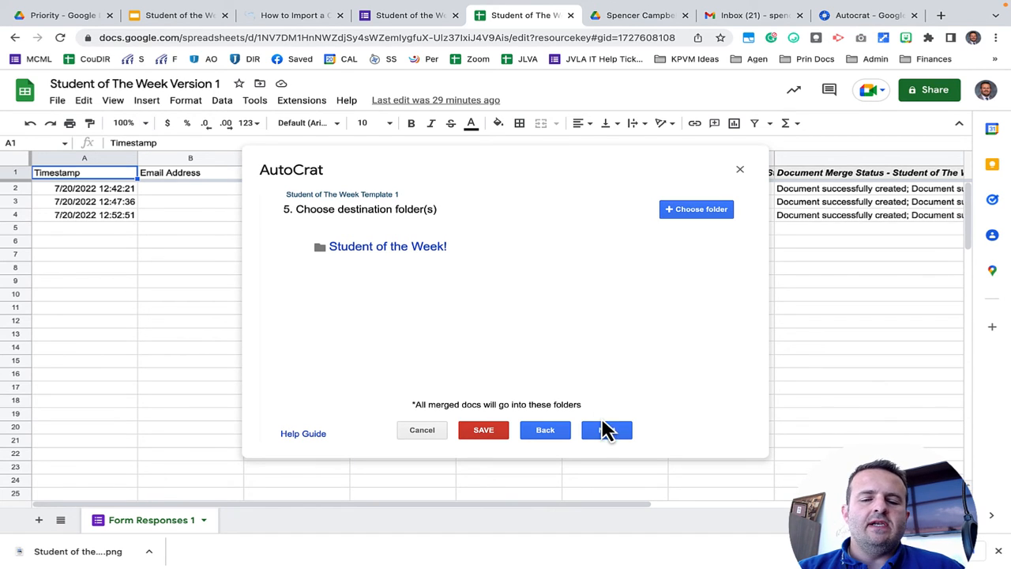
left_click(606, 430)
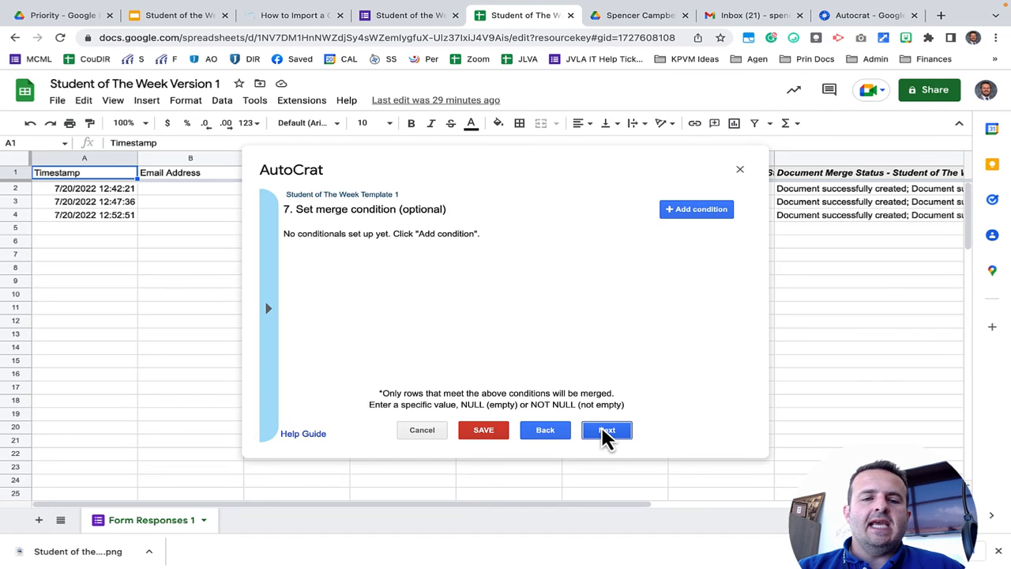
Skip to Autocrat's Share docs & send emails step and set Share doc? to Yes.
left_click(606, 430)
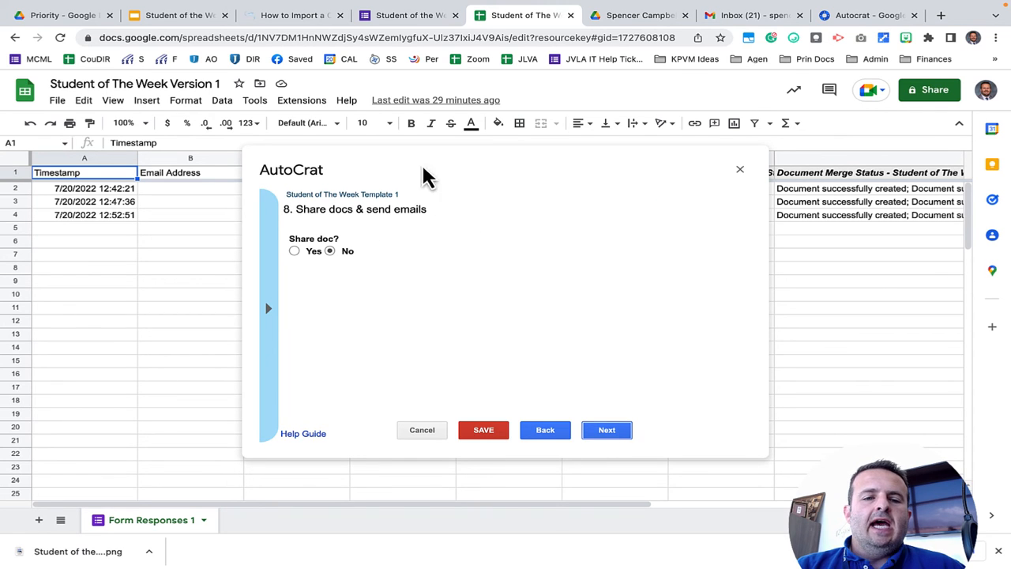
mouse_move(552, 301)
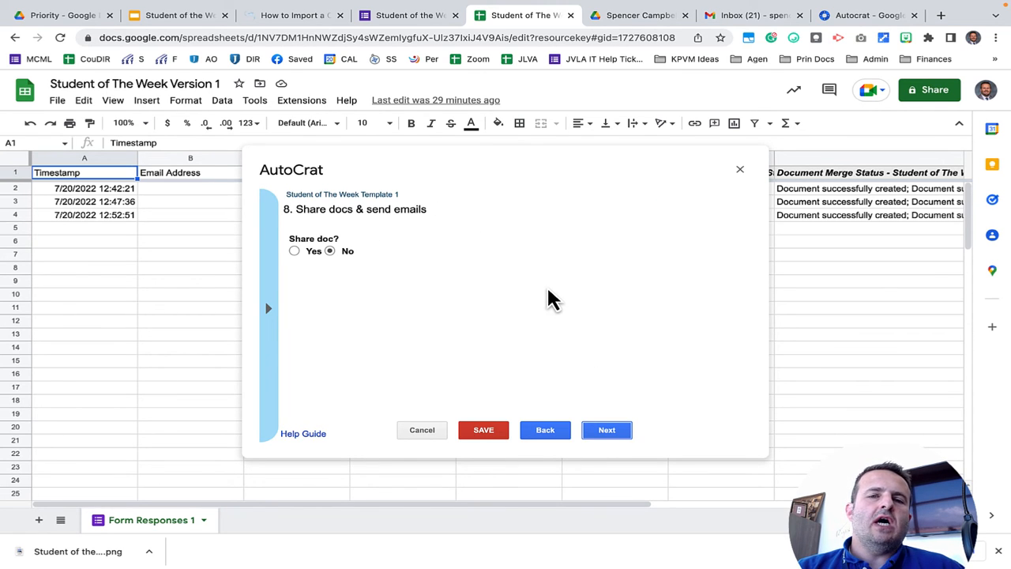
mouse_move(294, 251)
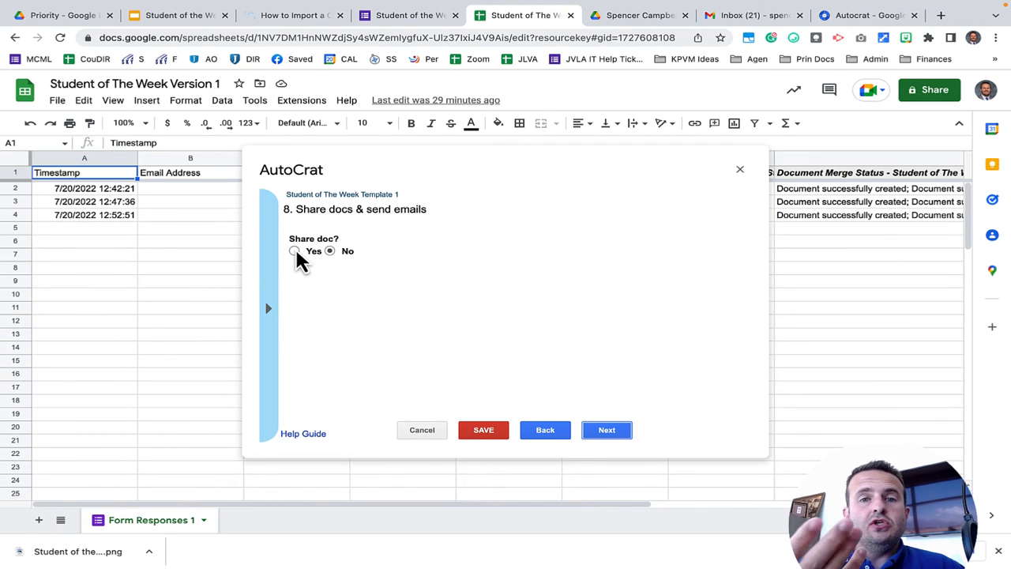
left_click(293, 250)
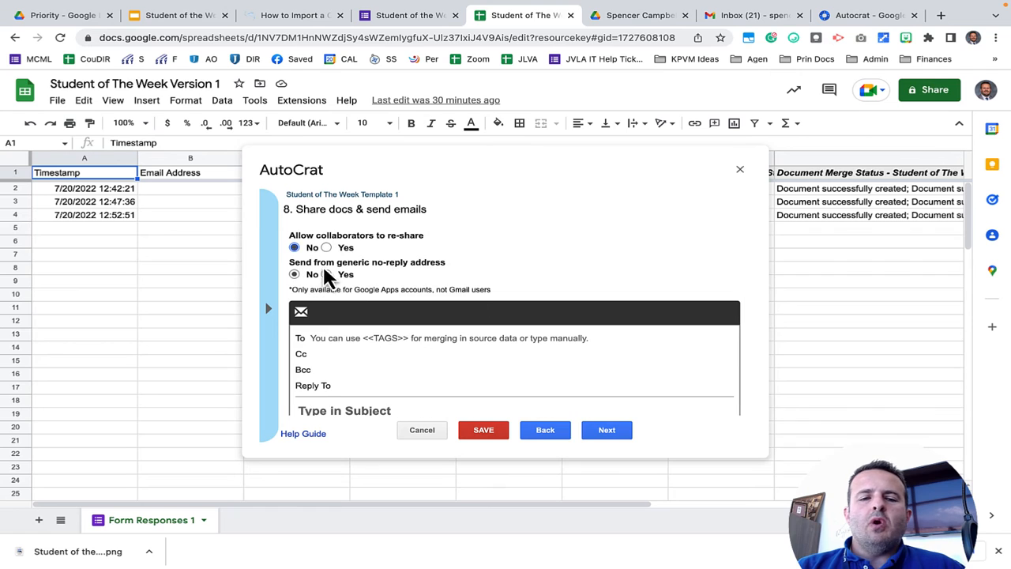
mouse_move(379, 276)
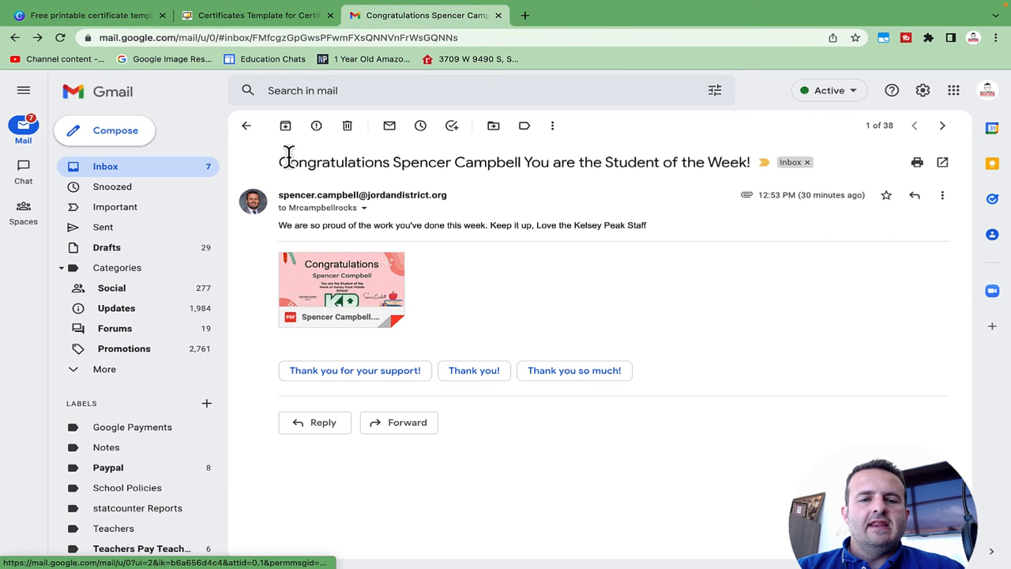
mouse_move(725, 172)
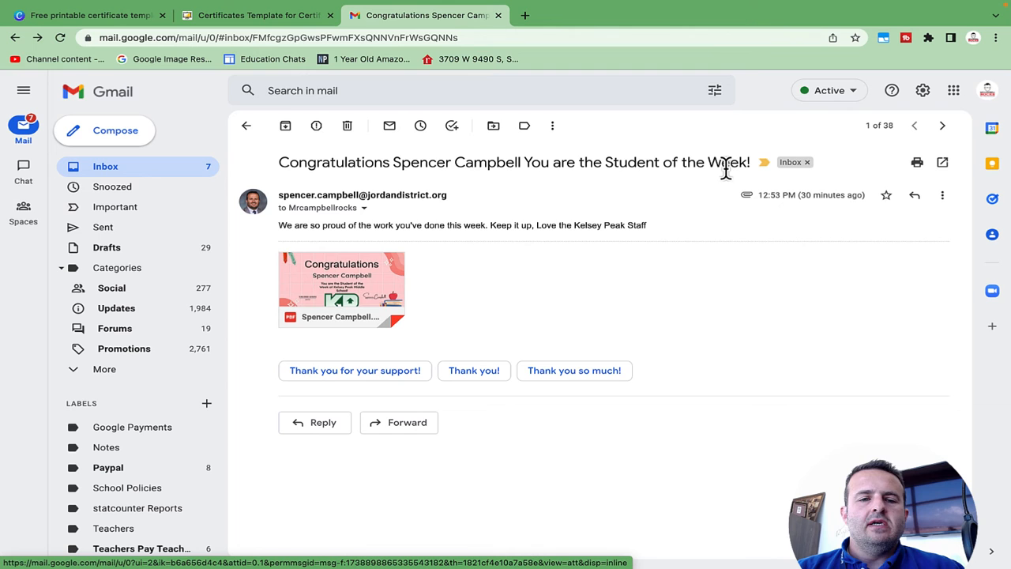
mouse_move(683, 196)
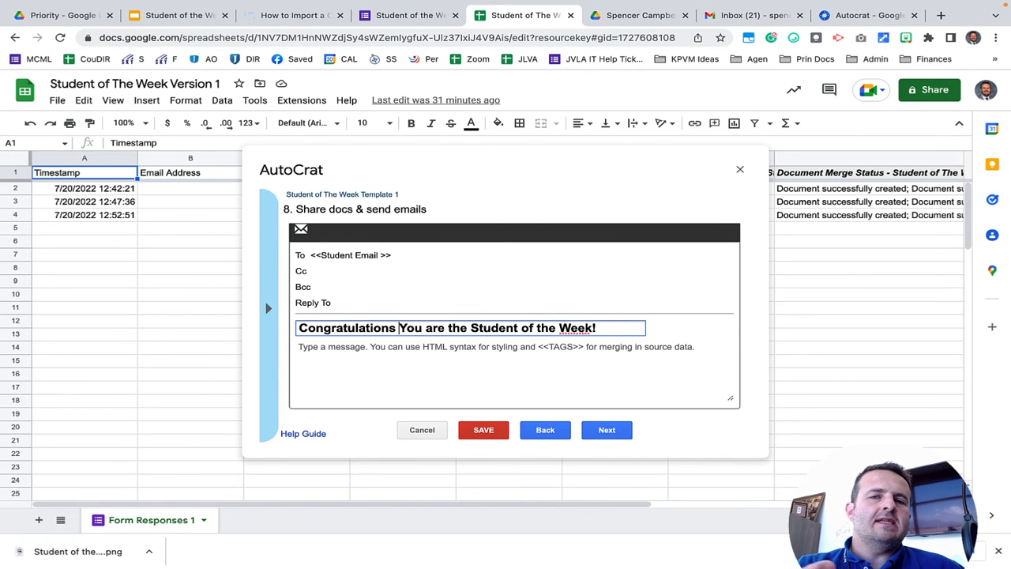
mouse_move(272, 349)
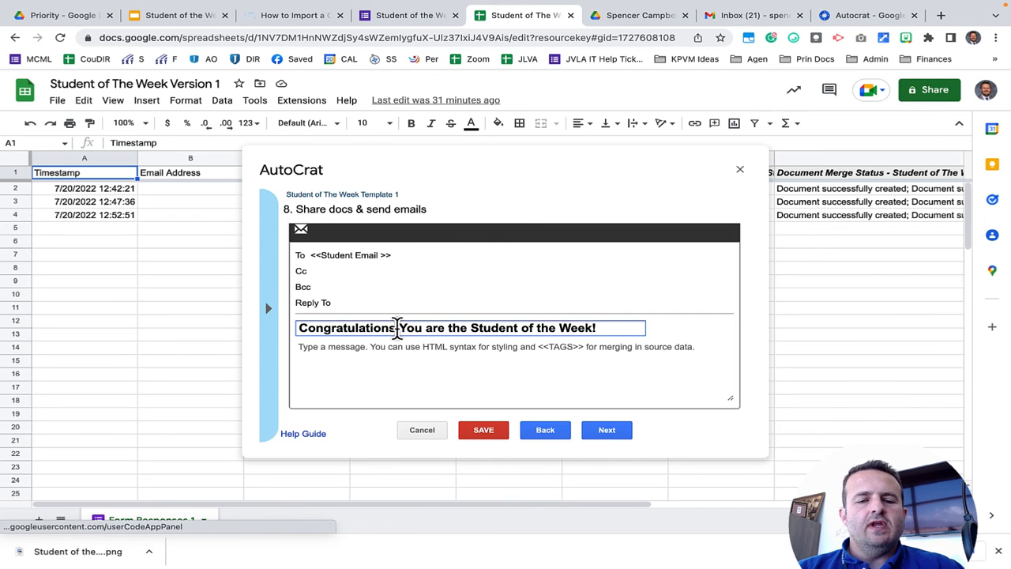
Insert the <<Student Full Name >> tag after Congratulations in the email subject, then continue.
type("<<Student Full Name >>")
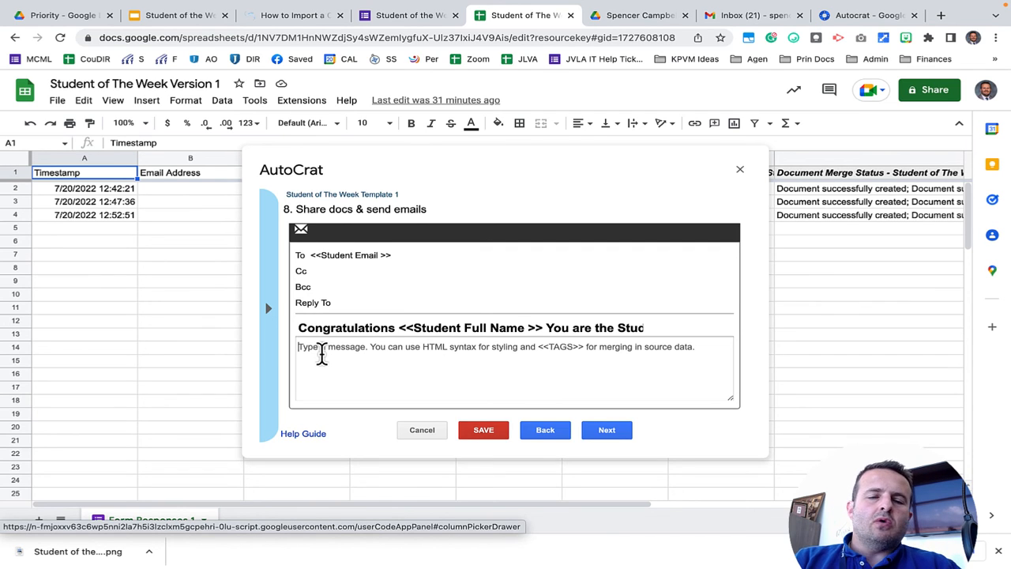
left_click(606, 429)
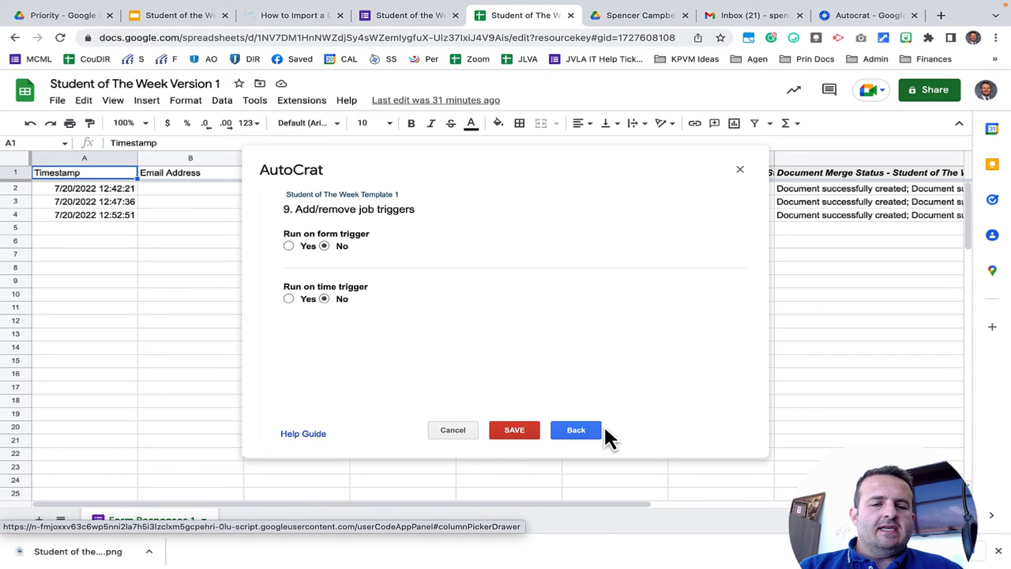
Set the job to run on form submission and on a timed interval.
left_click(288, 246)
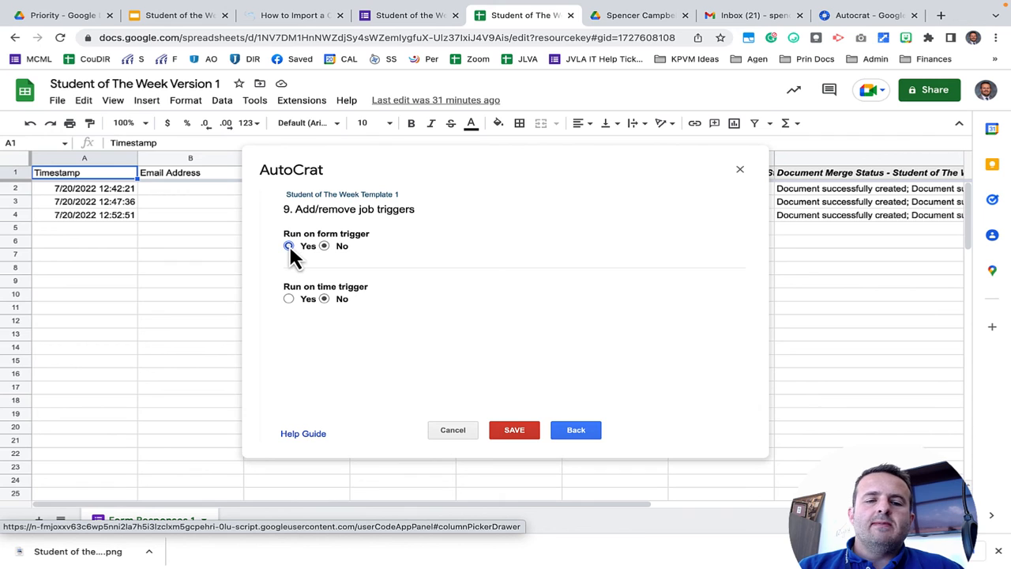
left_click(288, 298)
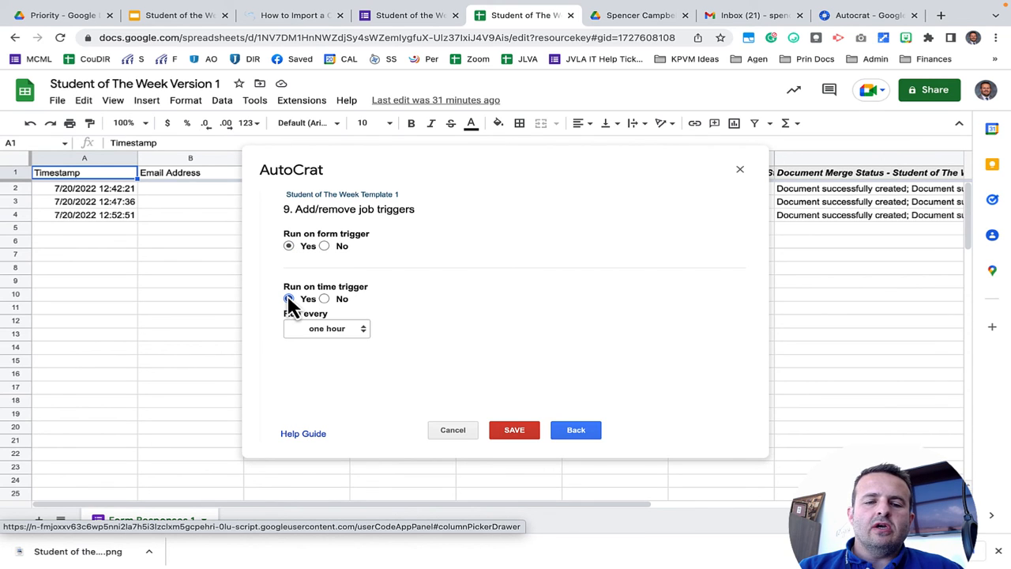
left_click(326, 327)
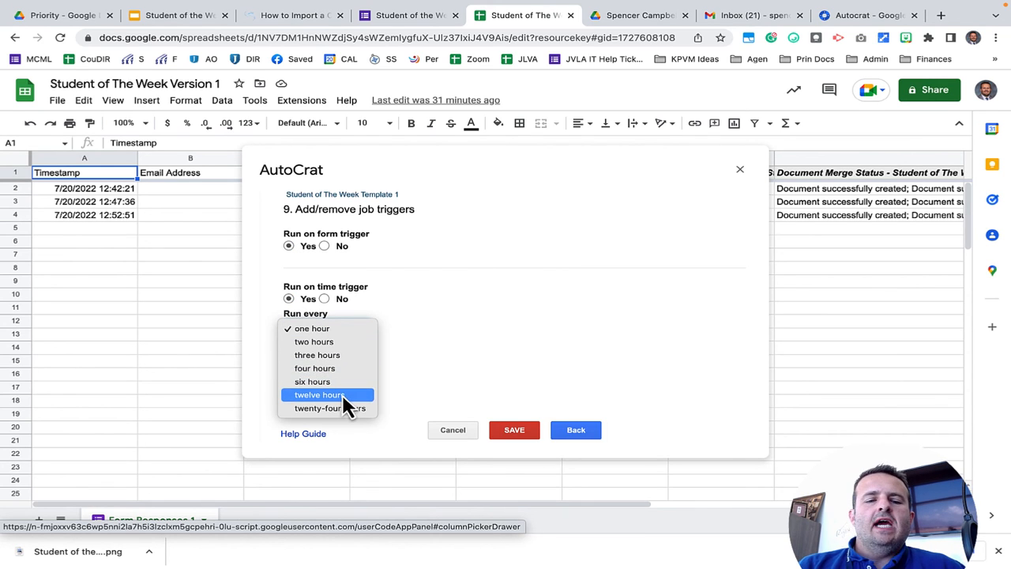
left_click(514, 430)
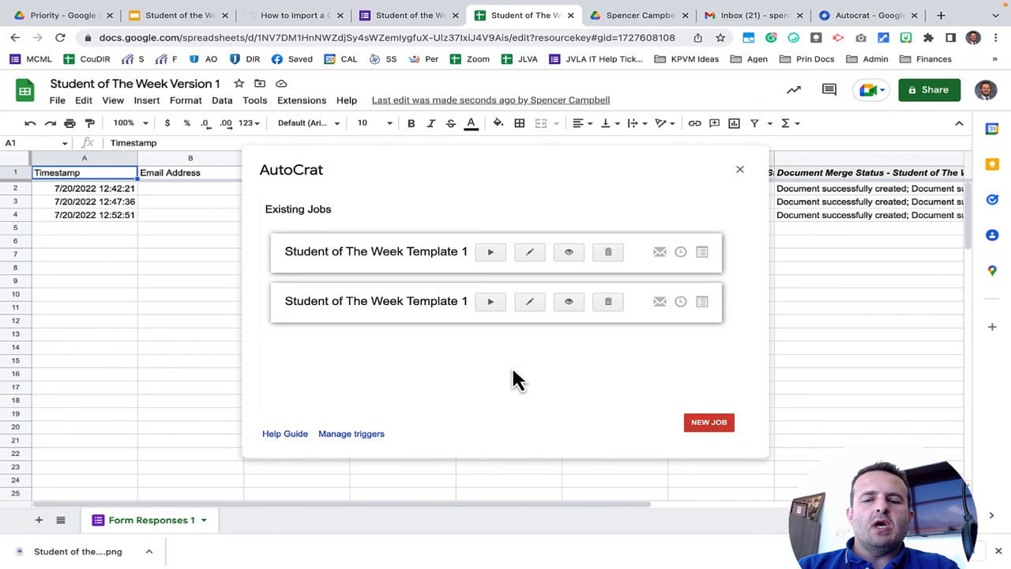
Delete the duplicate Student of The Week job and submit a test form response.
left_click(607, 252)
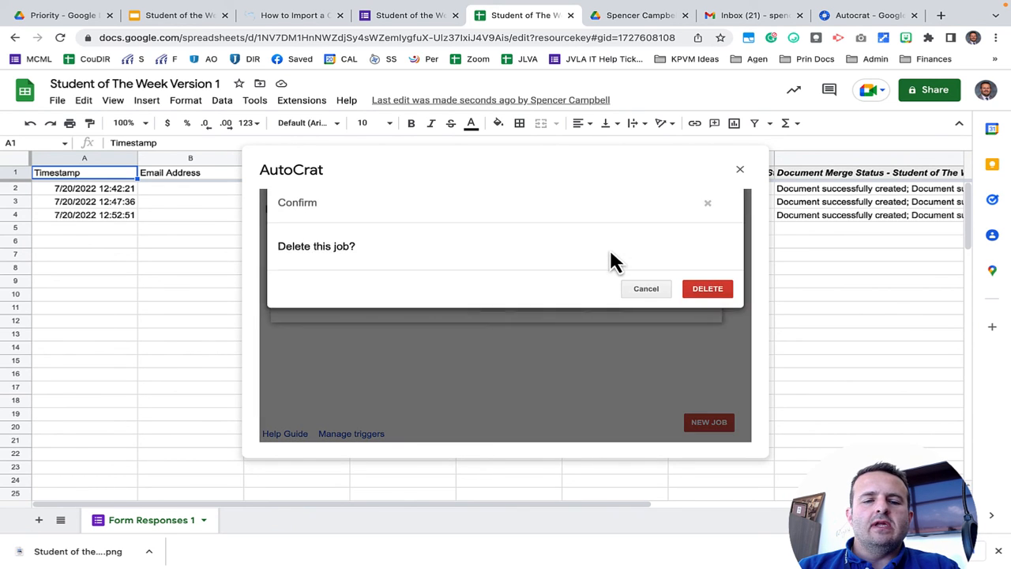
left_click(707, 287)
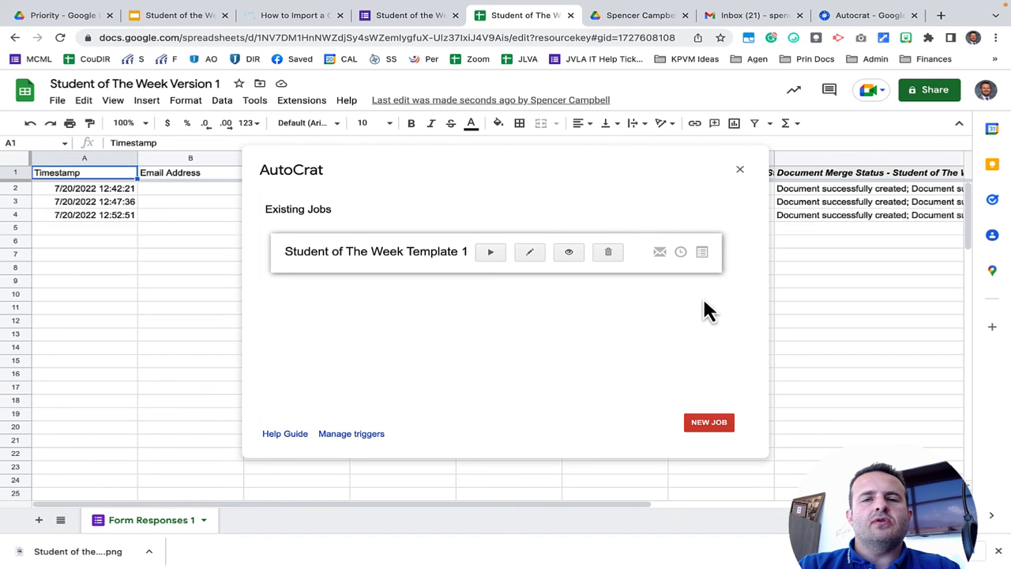
mouse_move(446, 150)
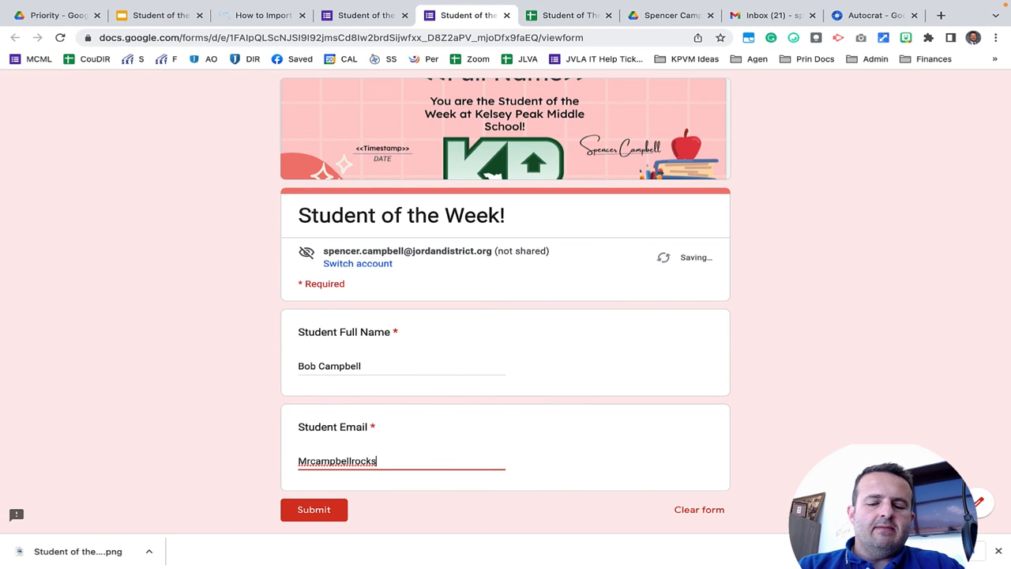
left_click(313, 510)
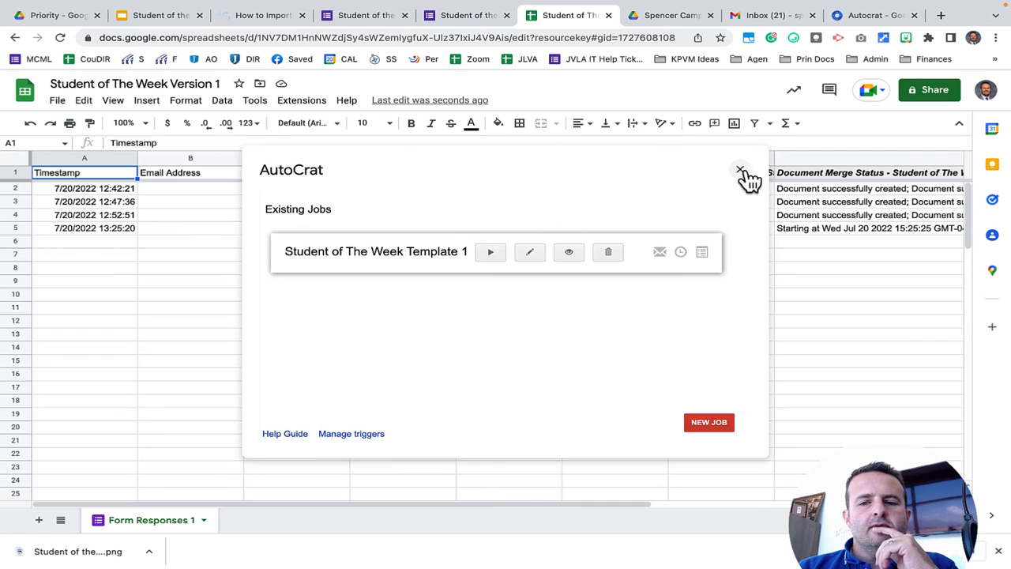
Close the Autocrat panel to view row 5's PDF created and email sent status.
left_click(739, 171)
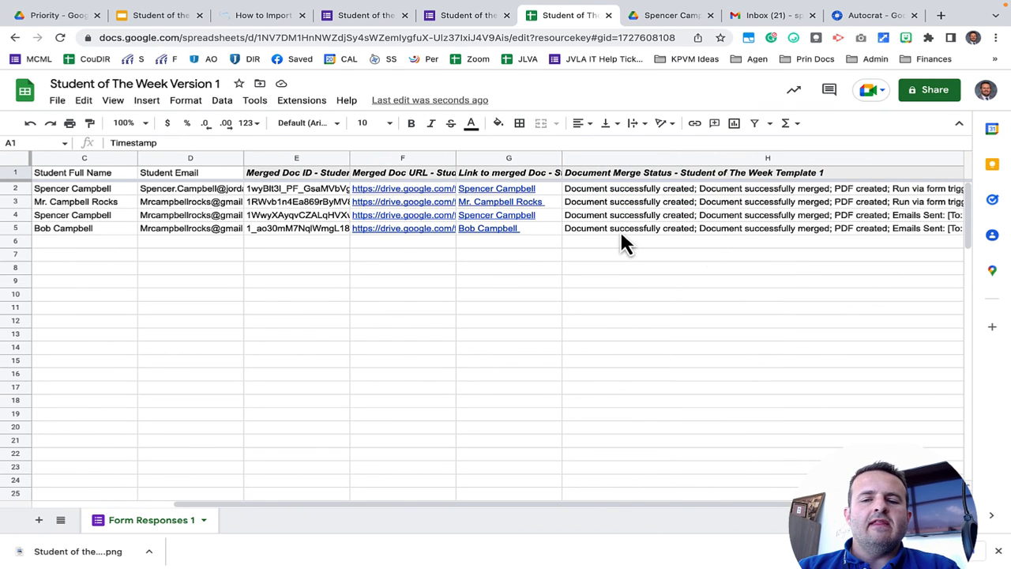
mouse_move(713, 247)
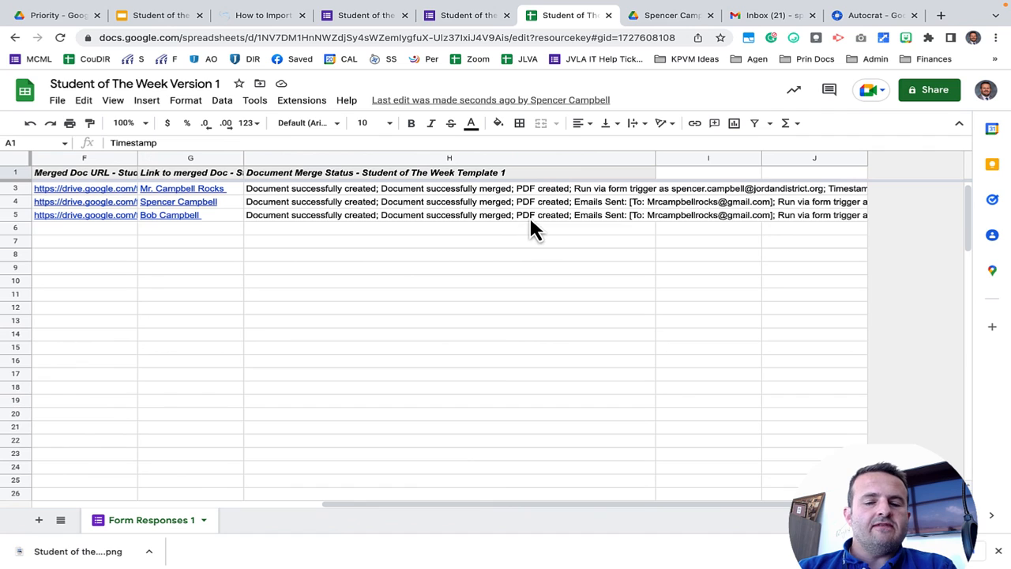
mouse_move(620, 233)
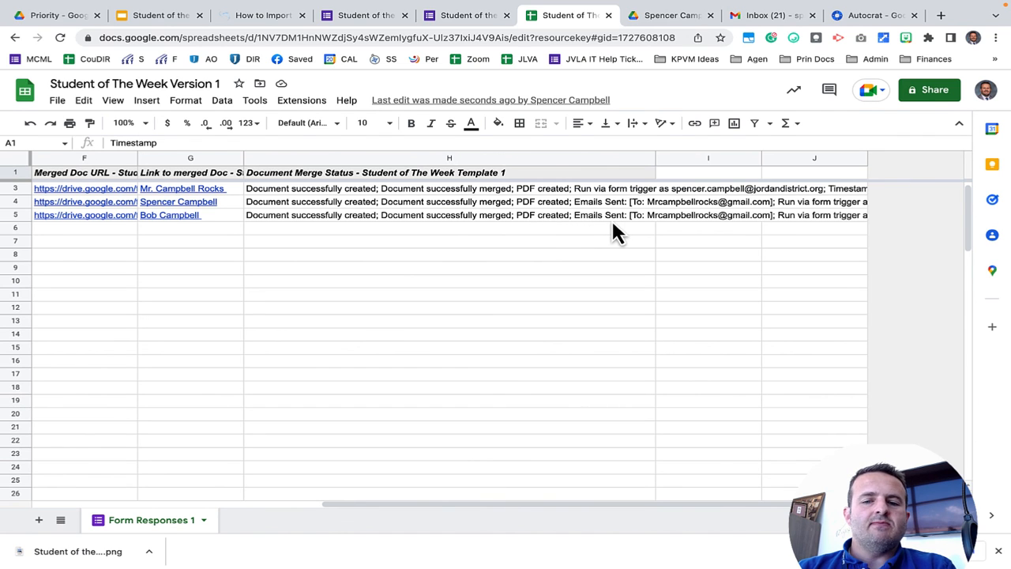
mouse_move(723, 231)
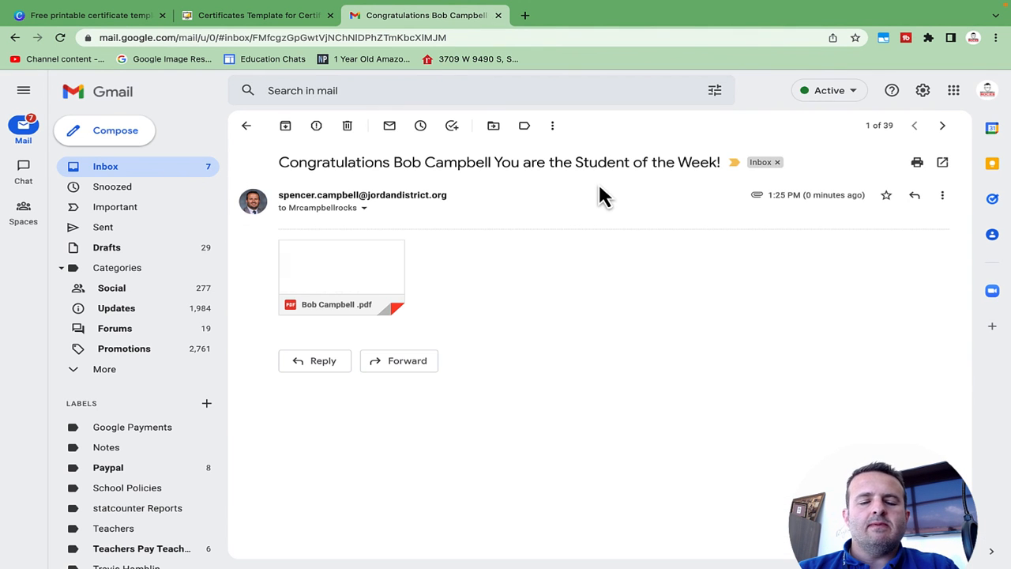
left_click(340, 269)
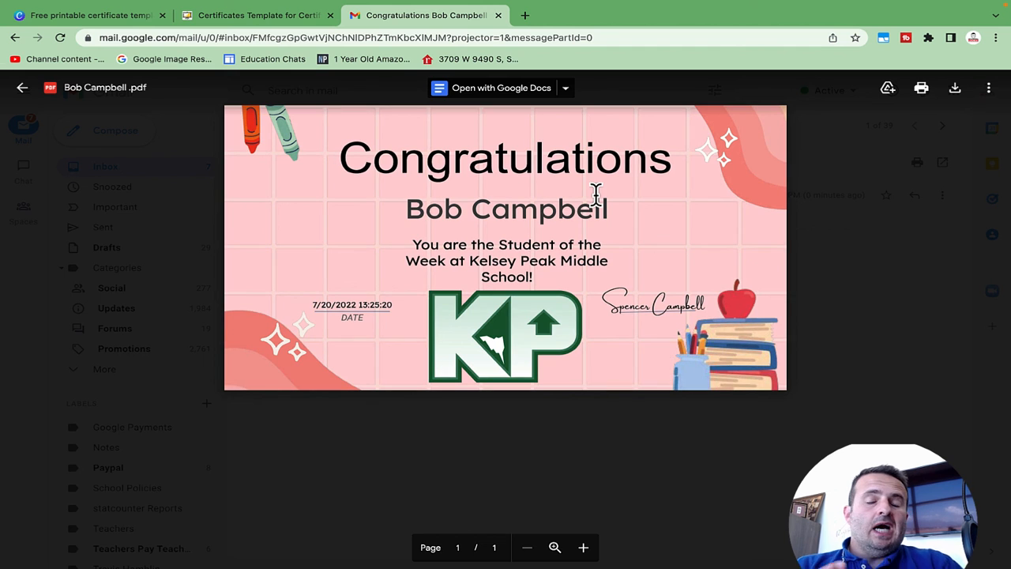